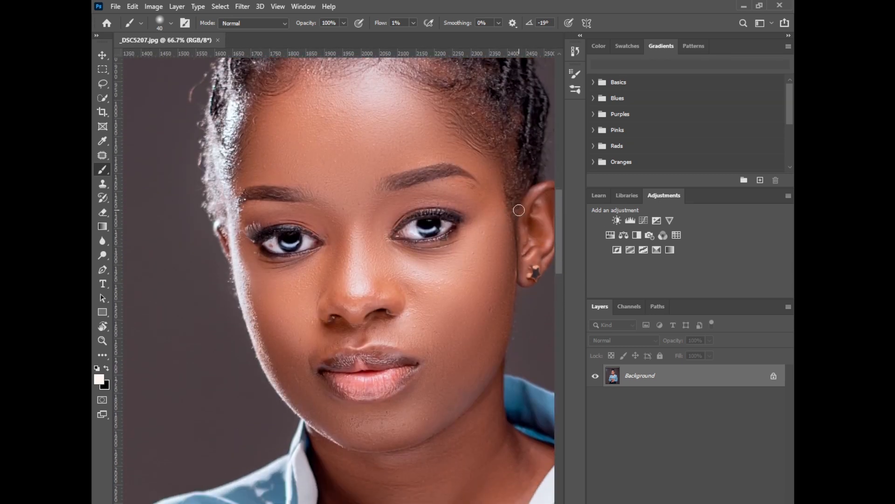
Step: Zoom out so the whole blue-blouse portrait fits on screen
scroll("down", 3)
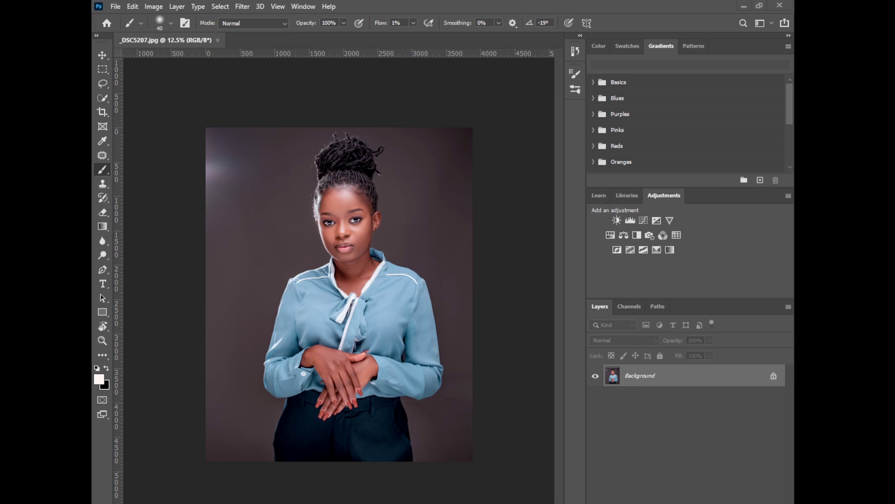
mouse_move(300, 184)
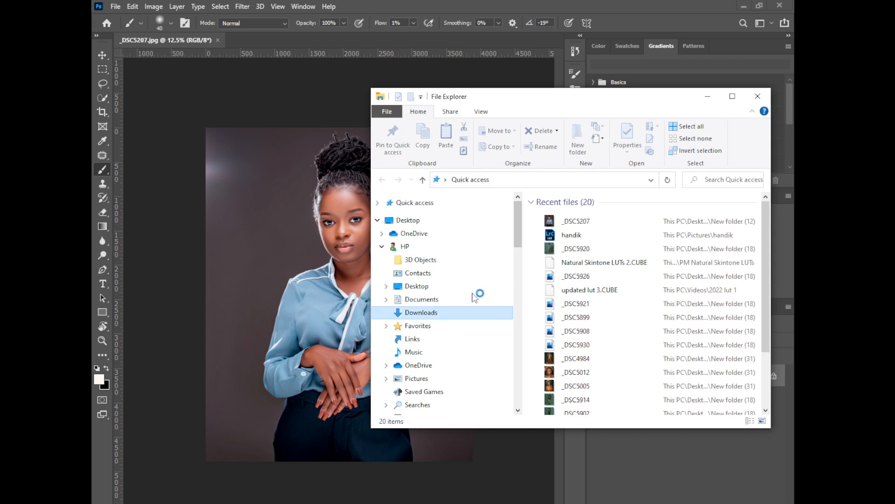
Step: Browse to the Downloads folder in File Explorer
left_click(420, 312)
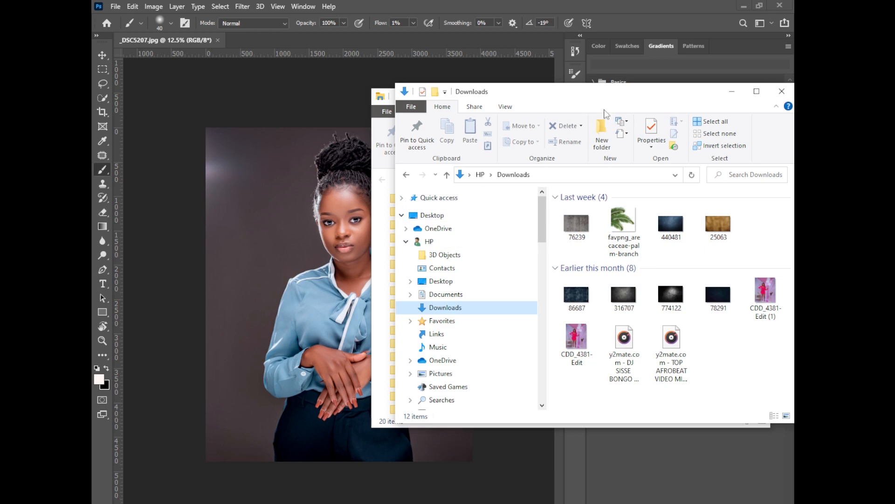
mouse_move(720, 99)
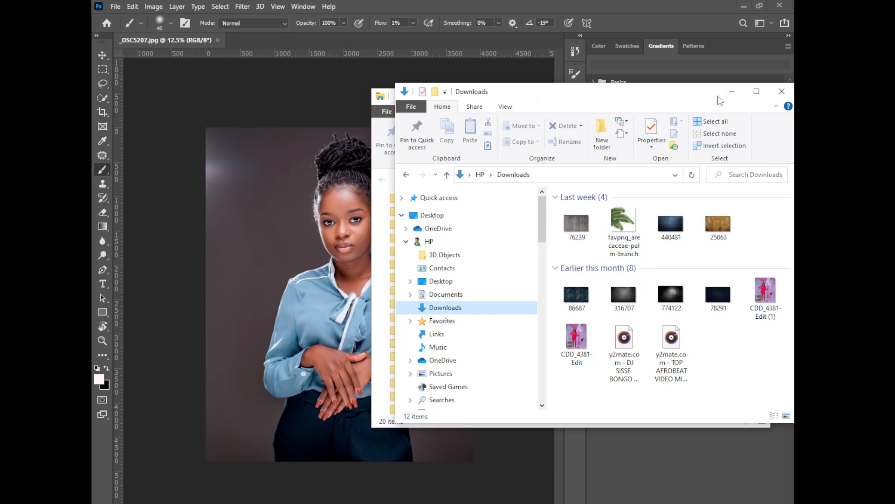
left_click(782, 91)
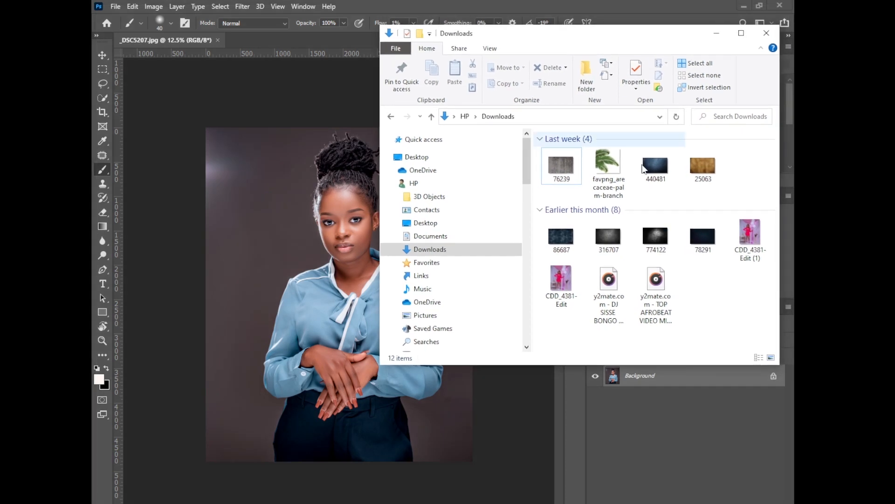
left_click(767, 33)
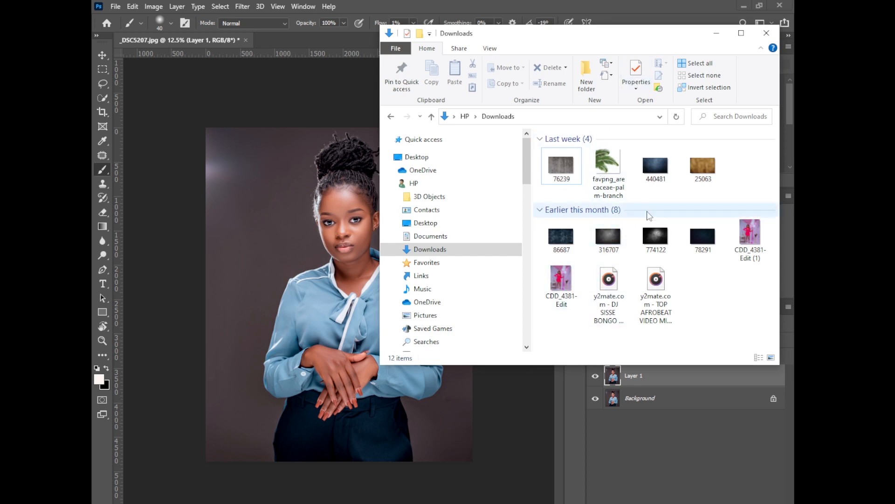
Step: Choose the grey texture 316707 and bring it into the portrait document
left_click(608, 235)
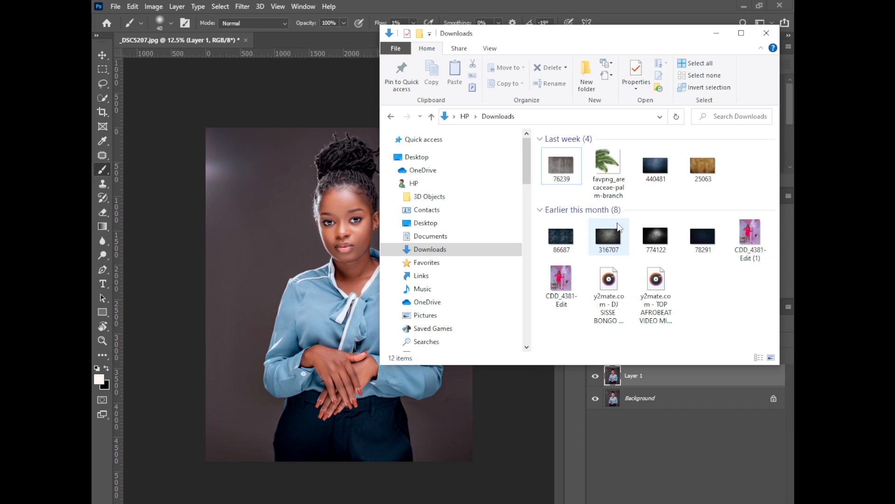
left_click(608, 233)
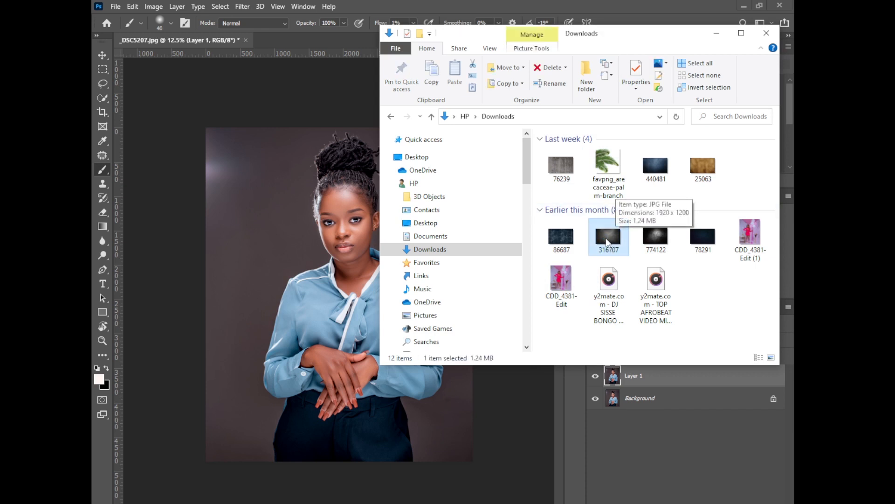
left_click(766, 33)
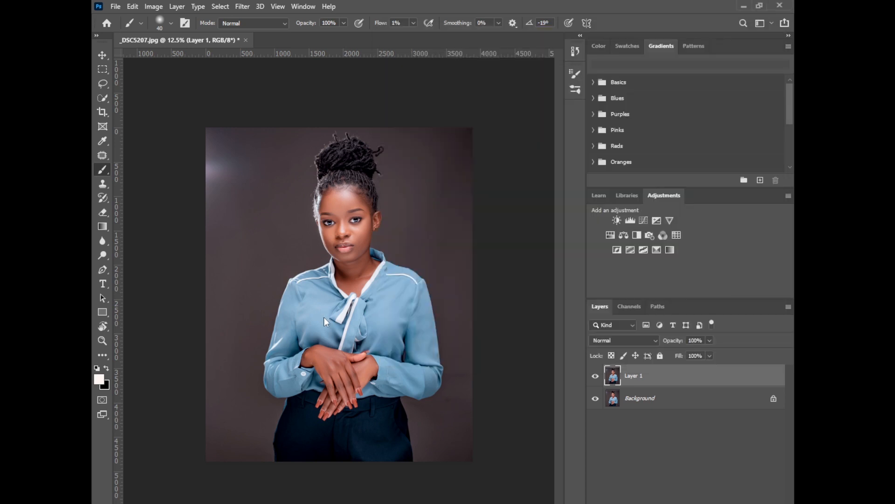
mouse_move(343, 281)
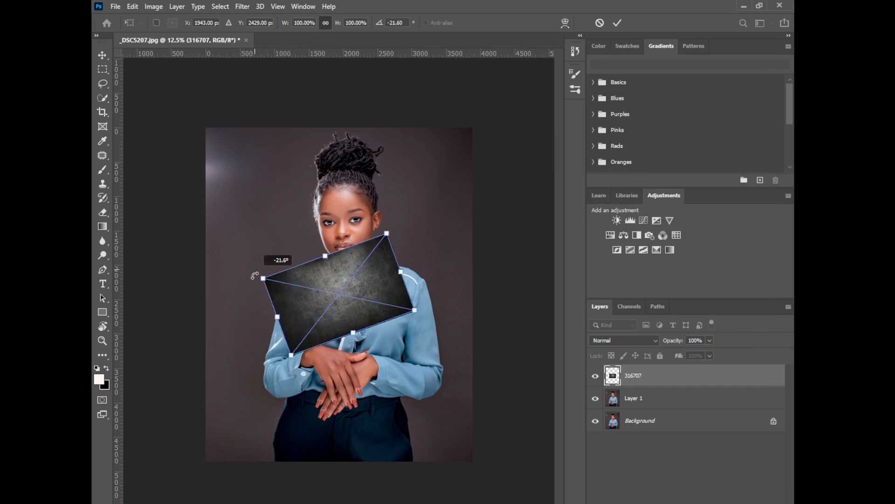
Step: Rotate texture 316707 upright and scale it to cover the whole canvas
left_click_drag(253, 275, 288, 360)
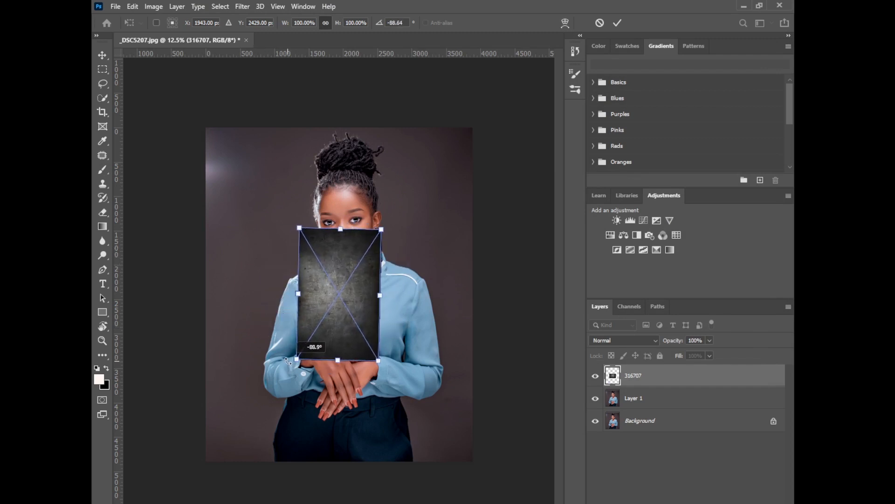
left_click_drag(290, 360, 336, 358)
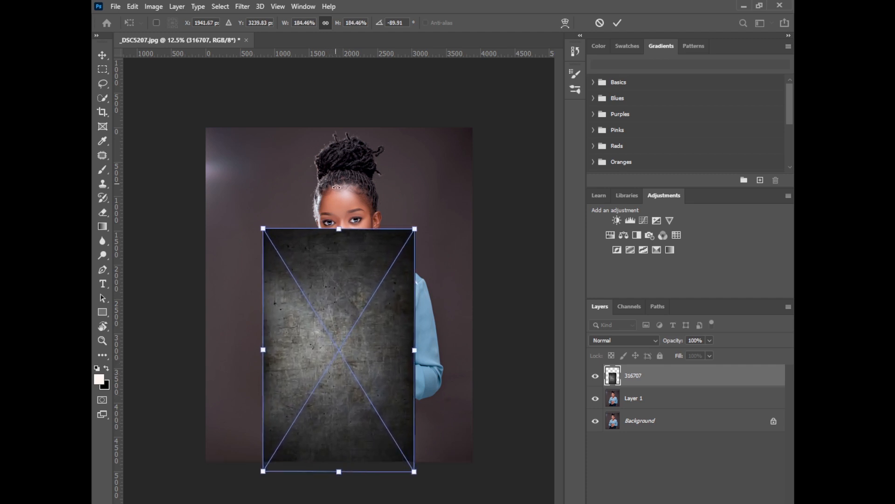
left_click_drag(414, 229, 450, 117)
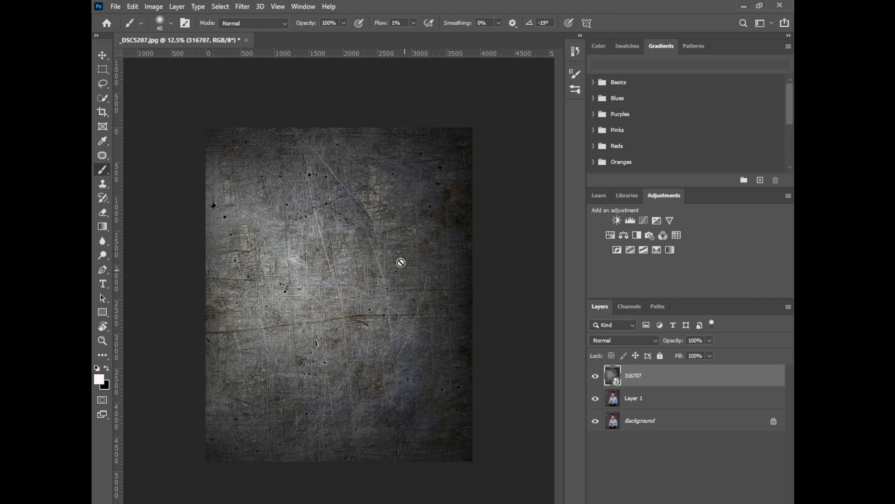
mouse_move(411, 239)
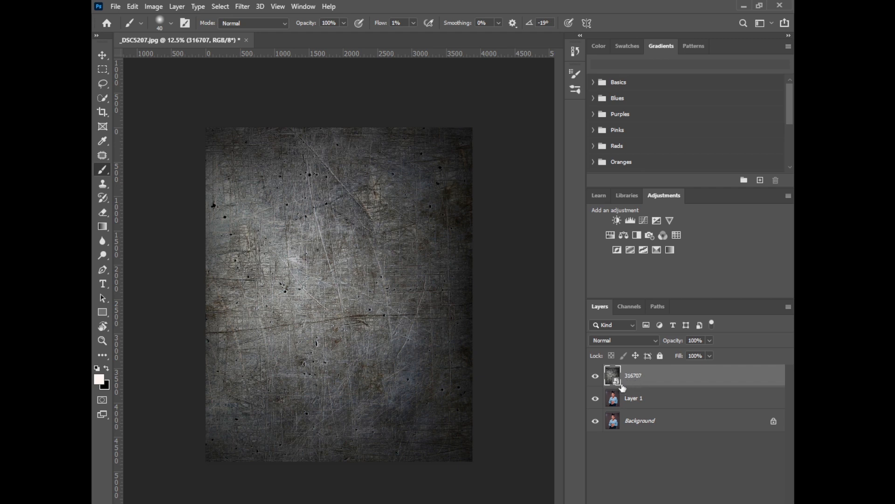
Step: Select the woman as subject on Layer 1, then reveal the texture for masking
left_click(595, 375)
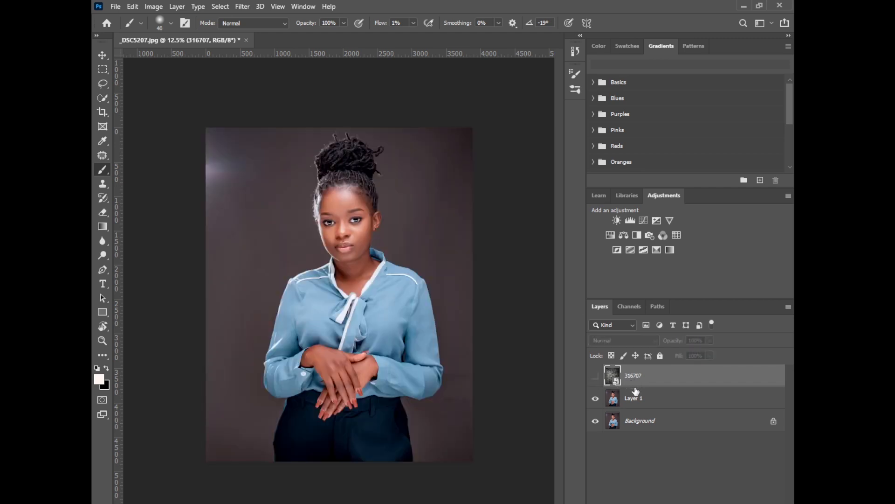
left_click(639, 398)
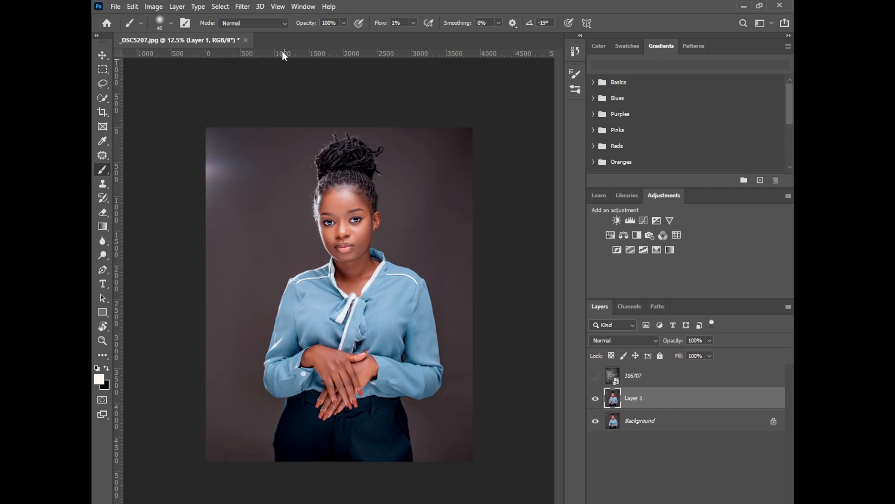
left_click(220, 6)
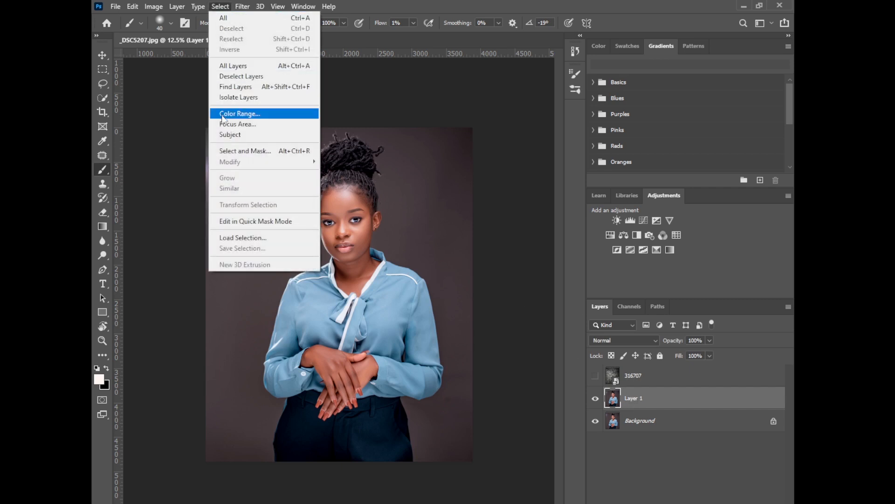
left_click(239, 112)
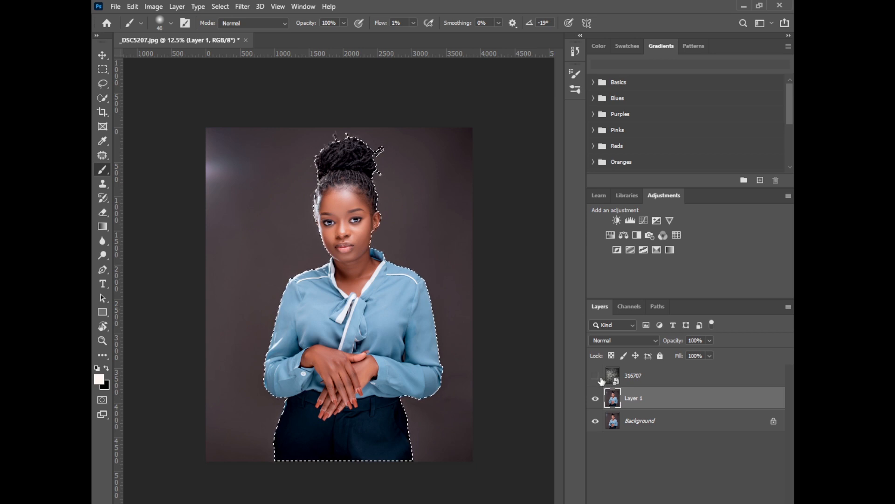
left_click(595, 375)
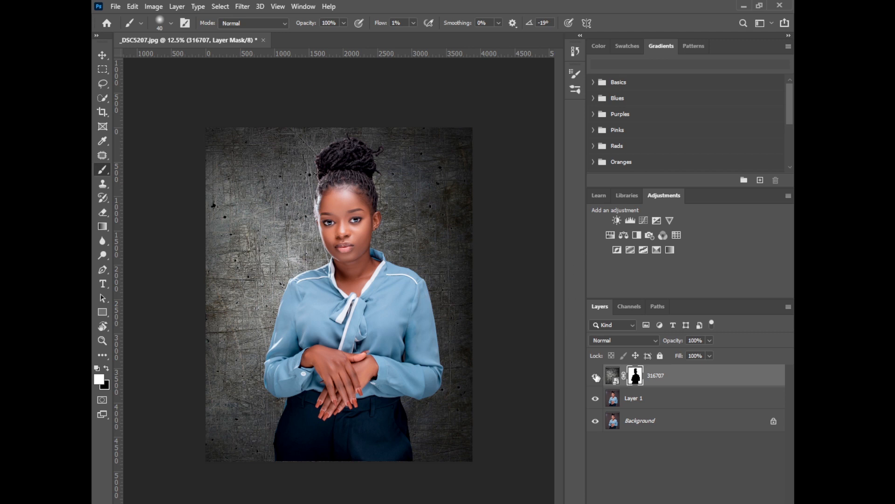
Step: Set the masked texture layer 316707 to Overlay blend mode
left_click(595, 375)
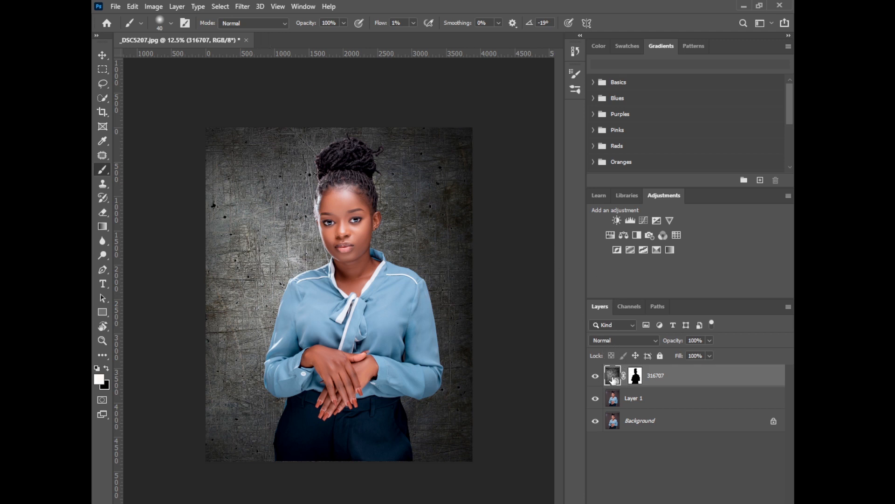
left_click(623, 340)
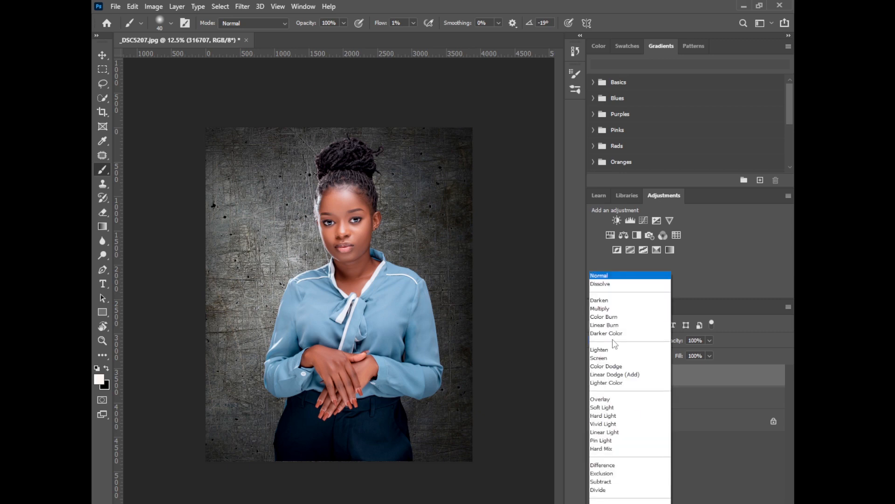
left_click(601, 399)
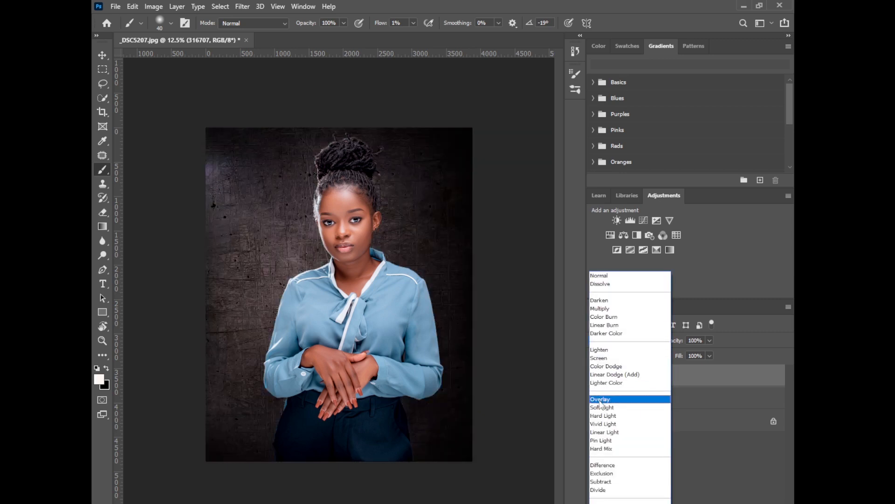
left_click(600, 399)
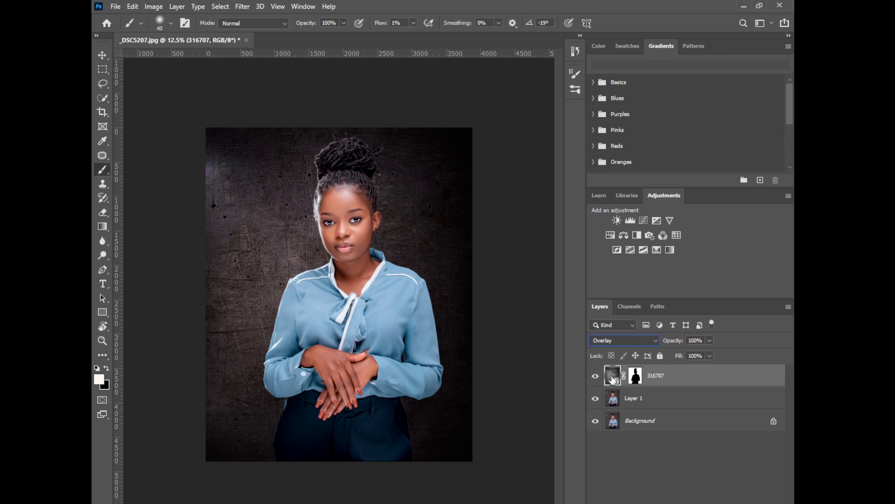
mouse_move(618, 381)
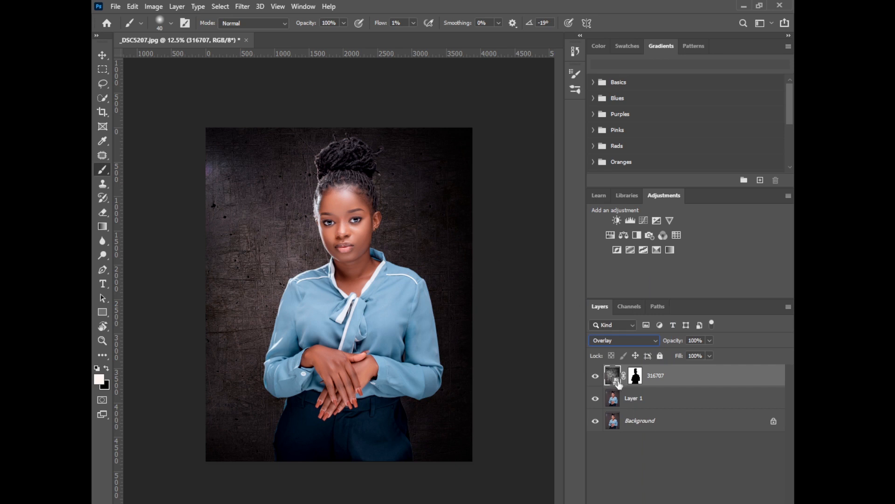
mouse_move(576, 305)
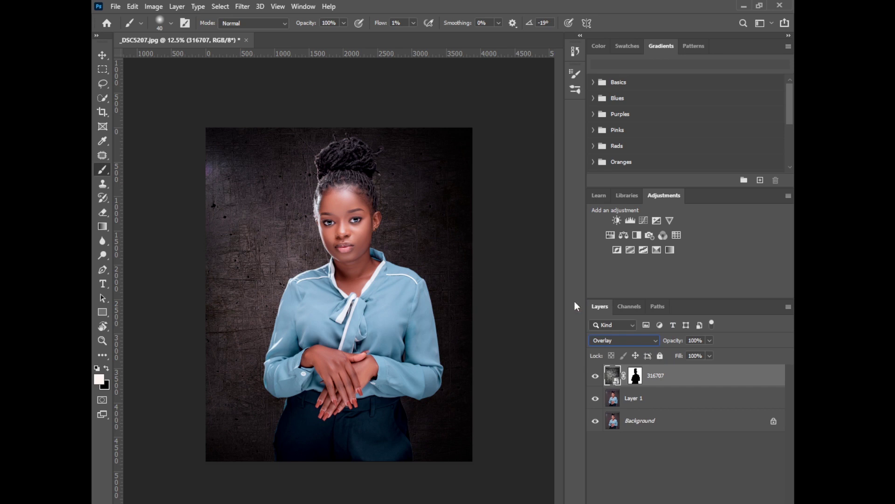
Step: Apply a Gaussian Blur smart filter of about 7.6 px to the texture
left_click(242, 7)
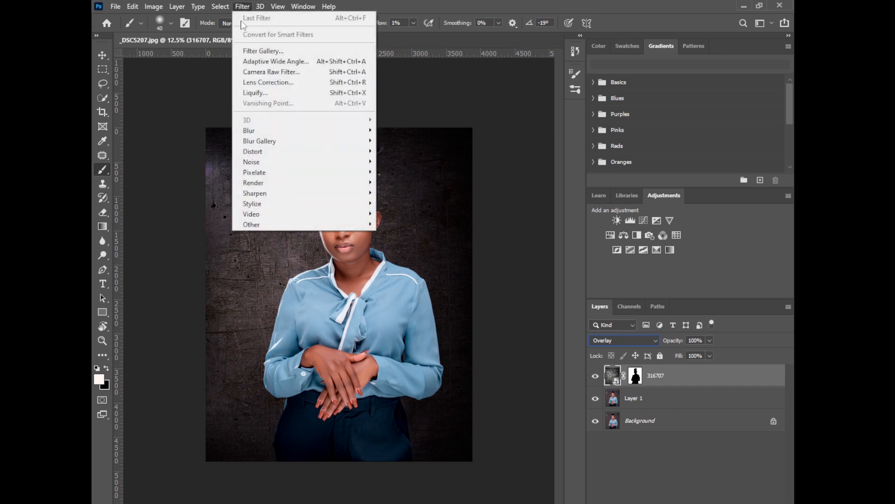
left_click(248, 129)
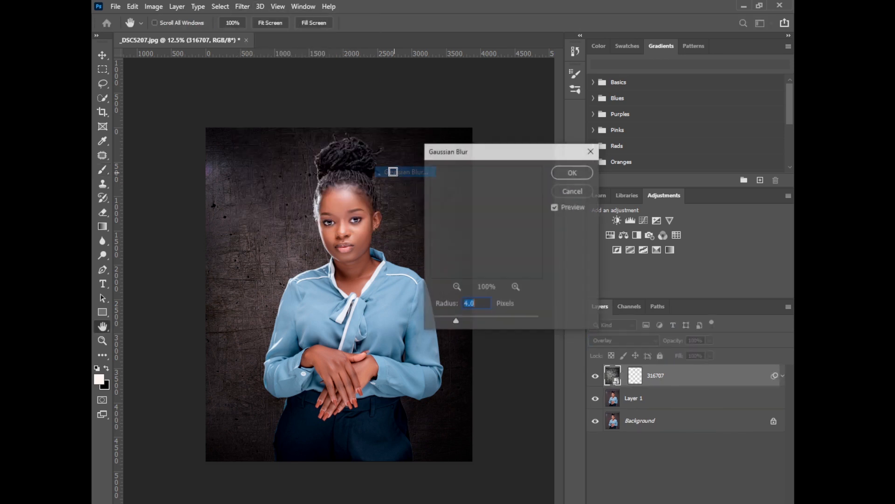
left_click_drag(456, 320, 467, 319)
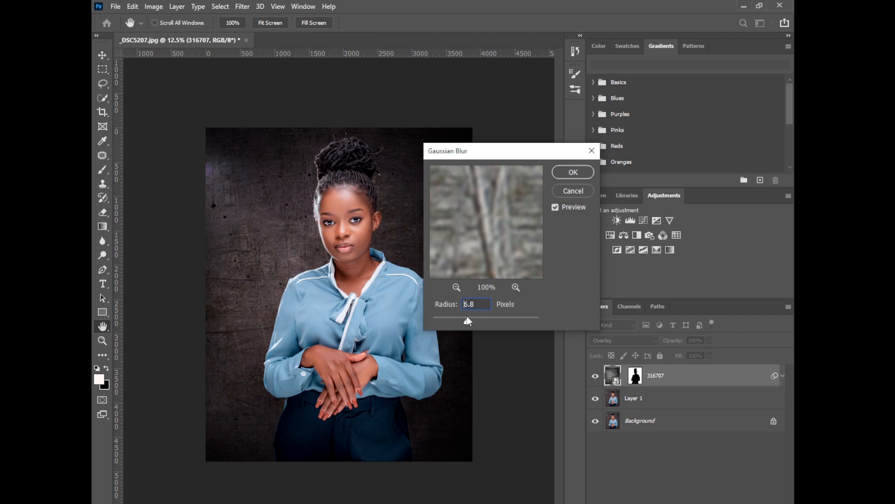
left_click_drag(467, 320, 464, 326)
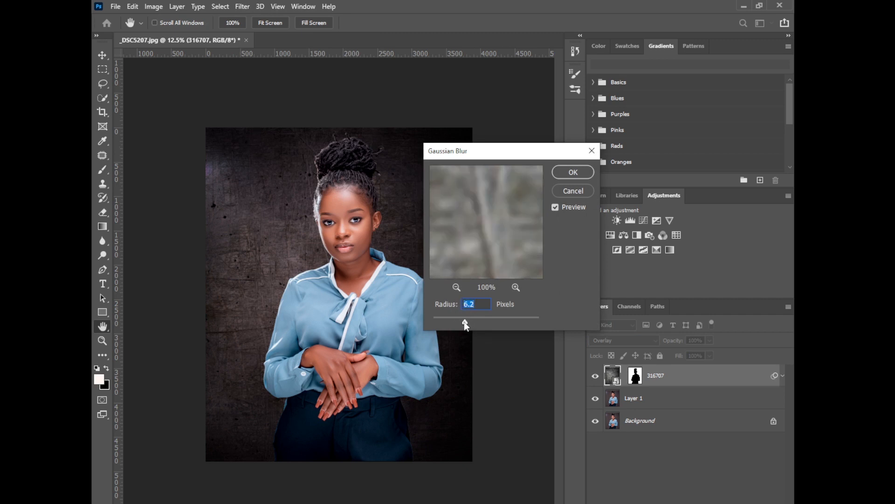
left_click_drag(463, 325, 469, 325)
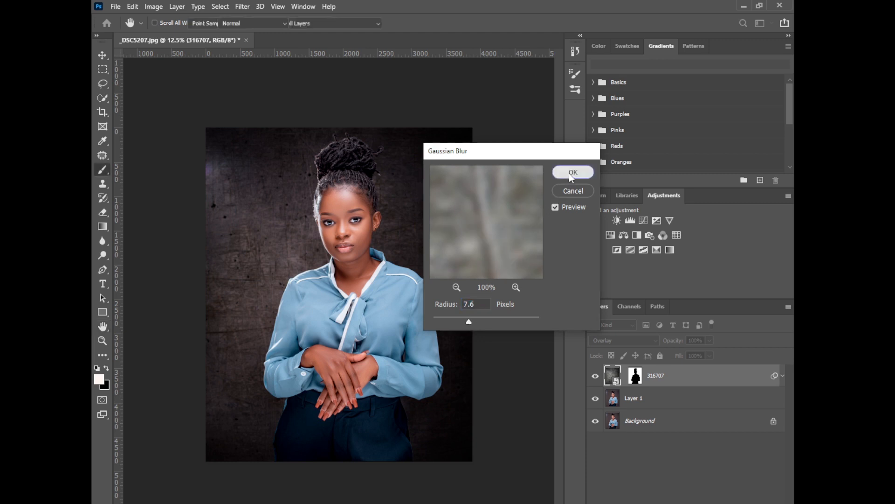
left_click(572, 171)
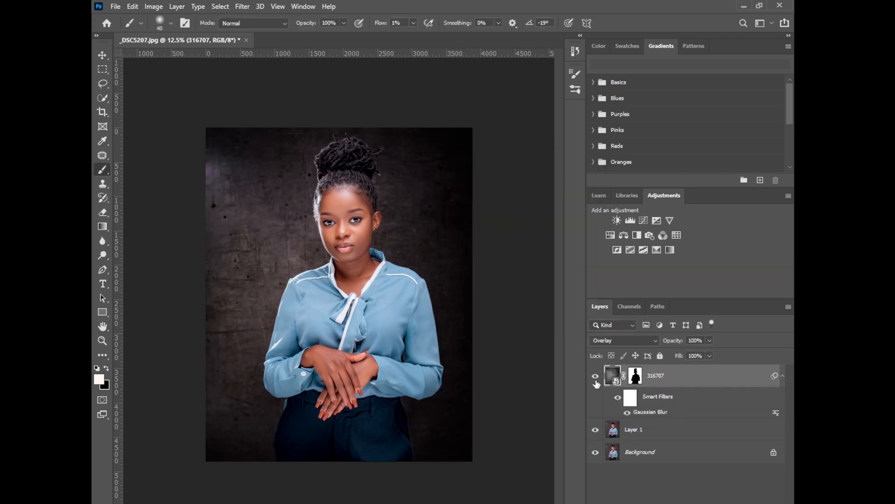
Step: Lower the texture layer's opacity to 45% and toggle it to compare
left_click(595, 375)
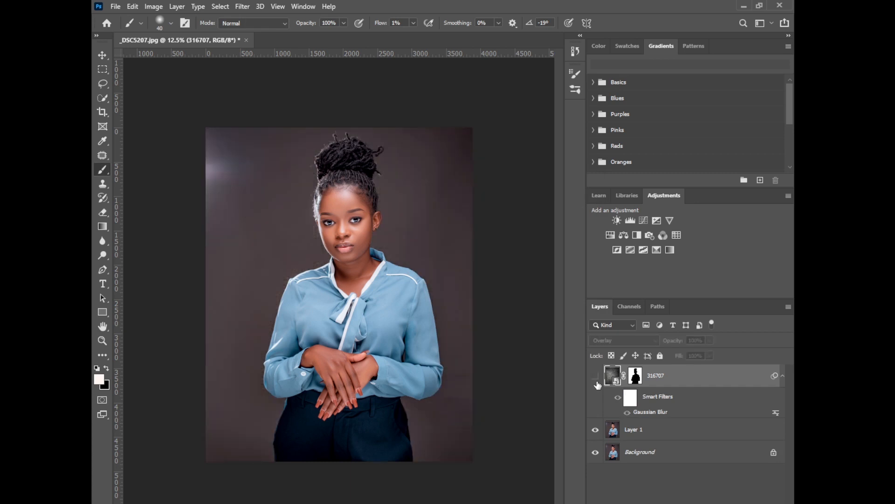
left_click(595, 375)
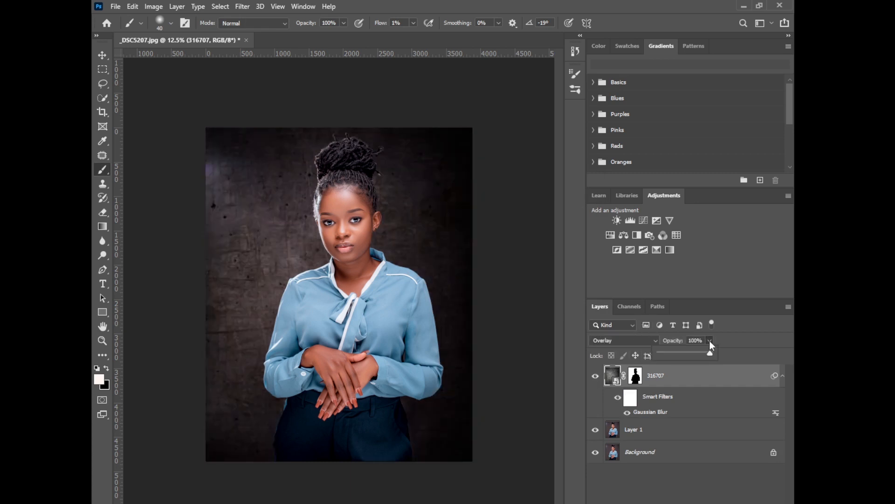
left_click_drag(709, 352, 690, 354)
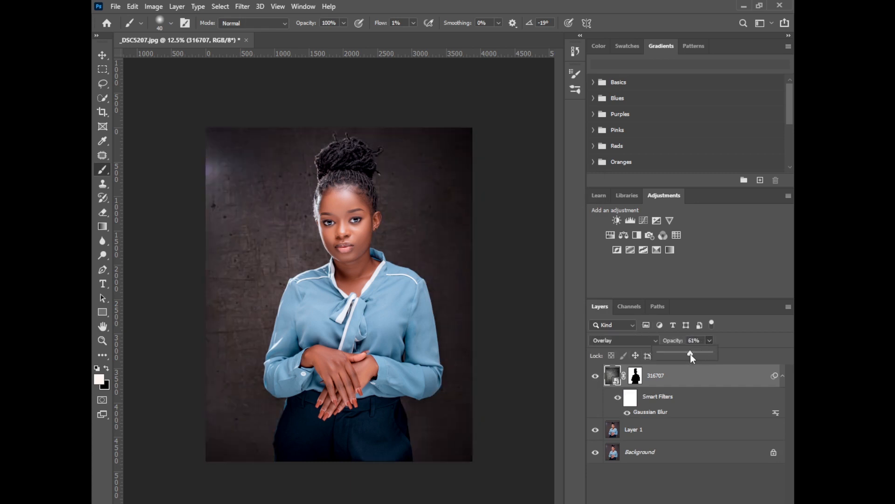
left_click_drag(691, 355, 687, 353)
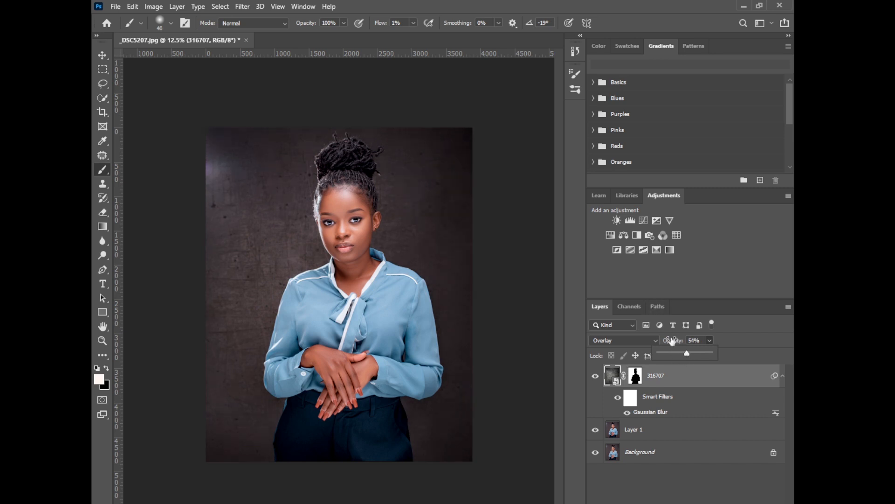
left_click_drag(687, 352, 683, 353)
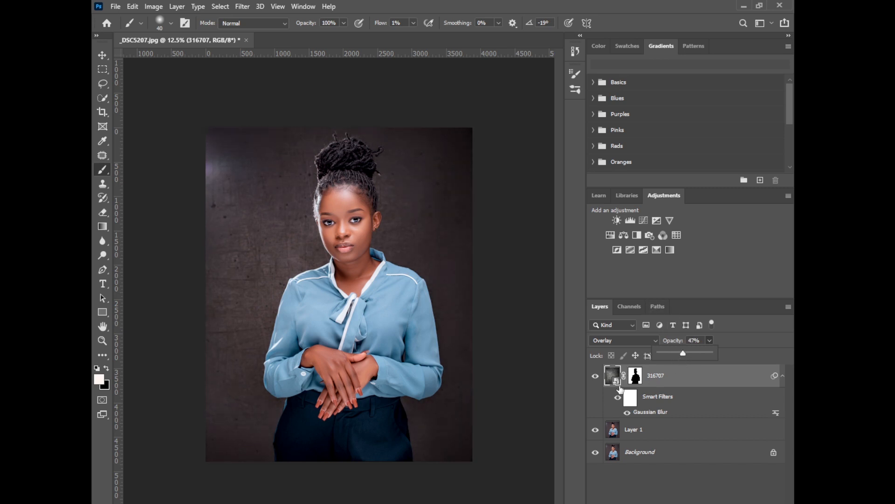
left_click_drag(683, 352, 685, 357)
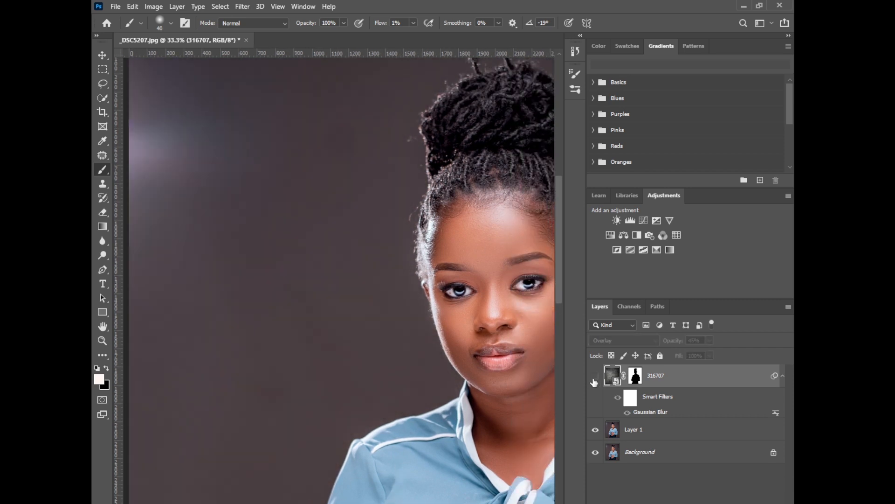
left_click(595, 375)
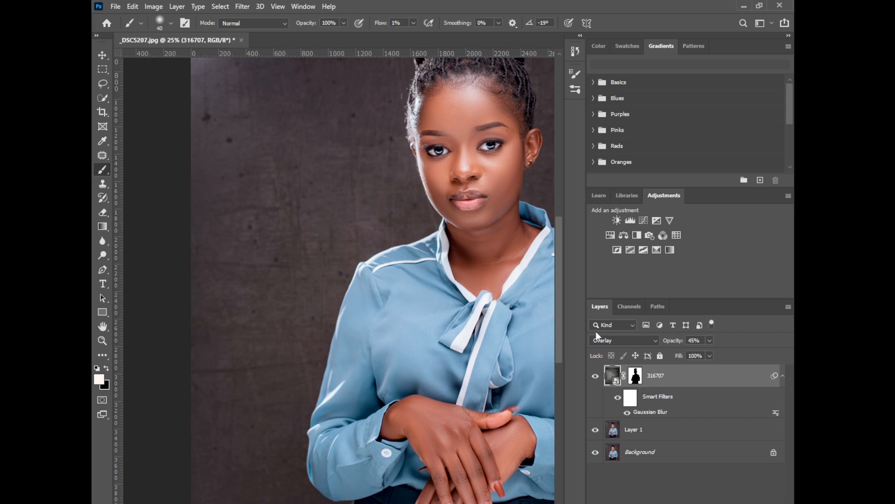
mouse_move(580, 330)
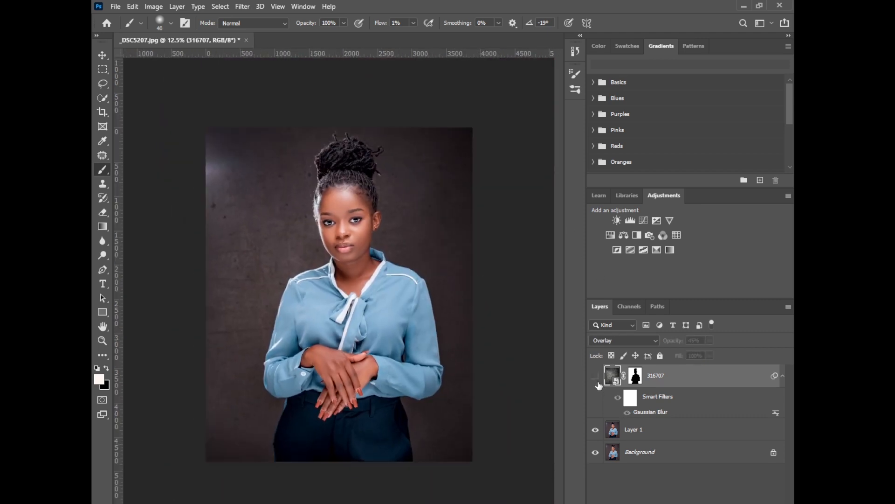
left_click(593, 375)
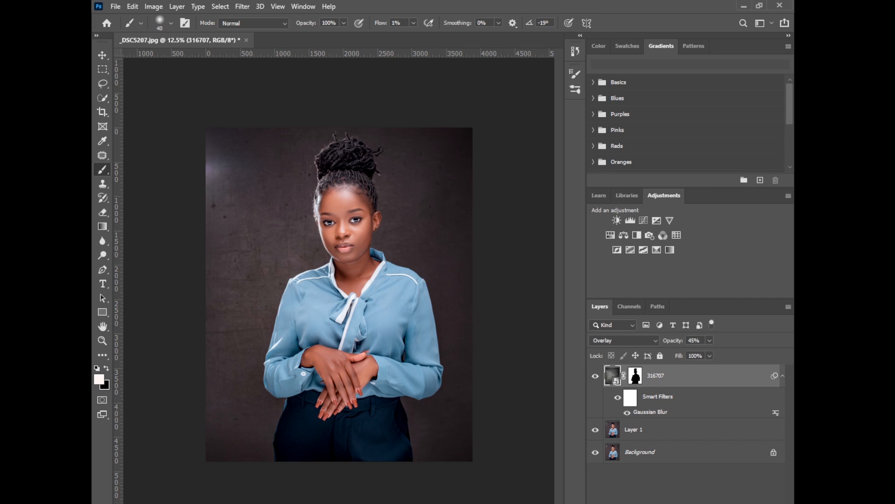
Step: Add a Camera Raw vignette with roundness -37 and adjusted feathering, then compare
left_click(711, 324)
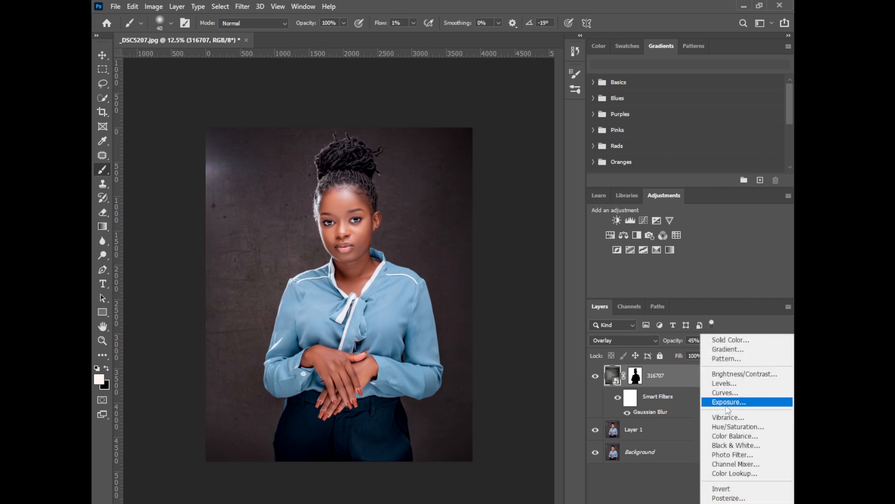
mouse_move(731, 423)
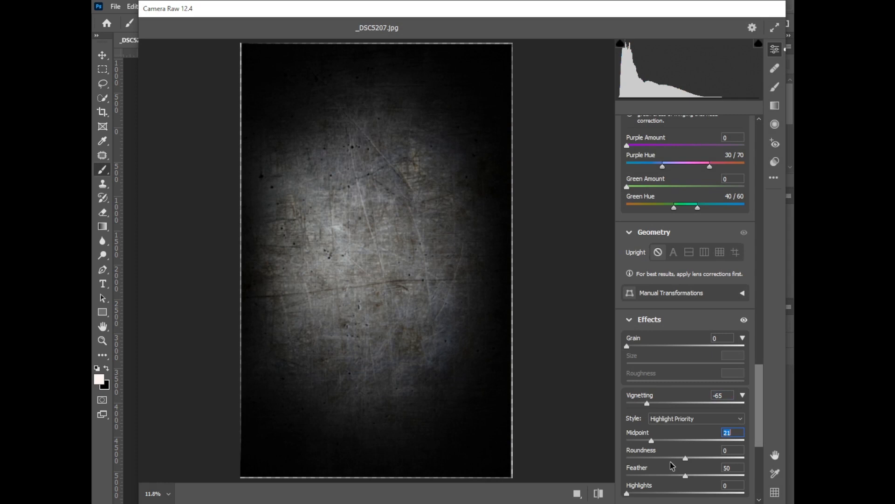
left_click_drag(686, 457, 663, 457)
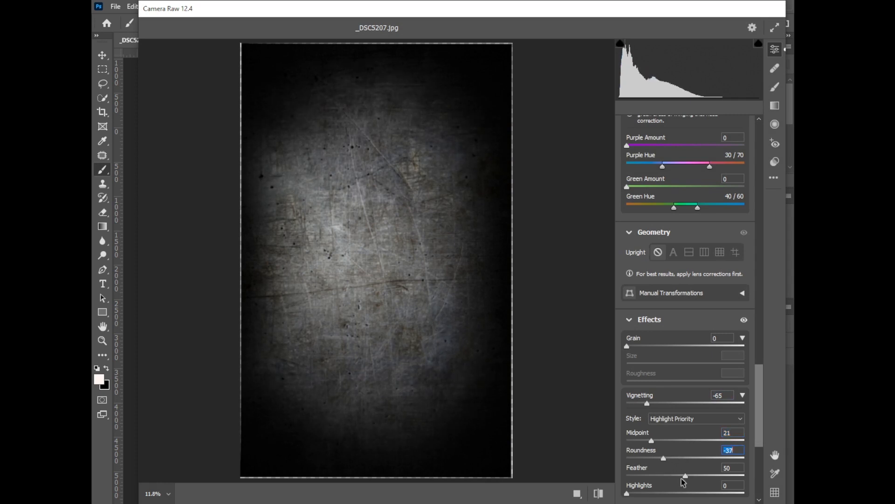
left_click_drag(684, 474, 707, 475)
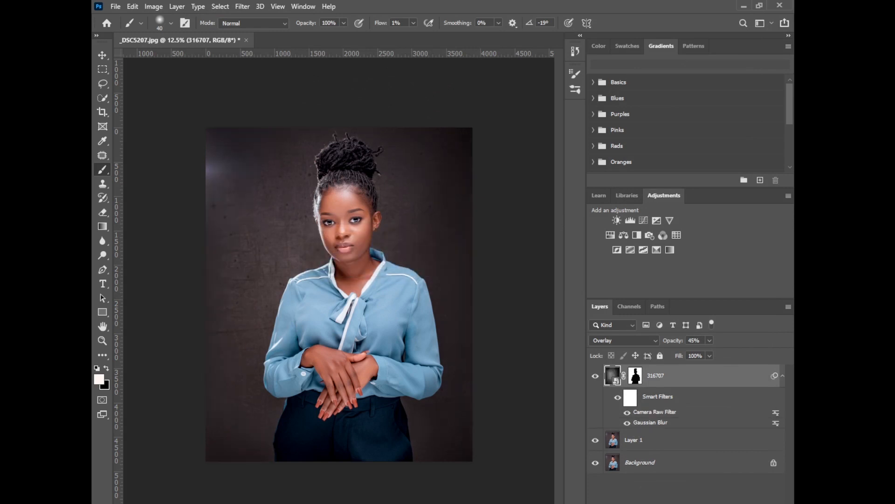
left_click(595, 376)
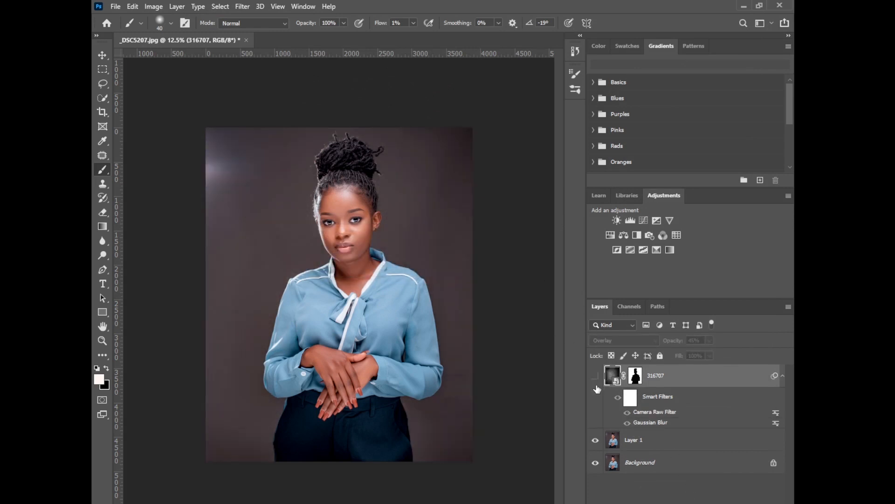
left_click(595, 375)
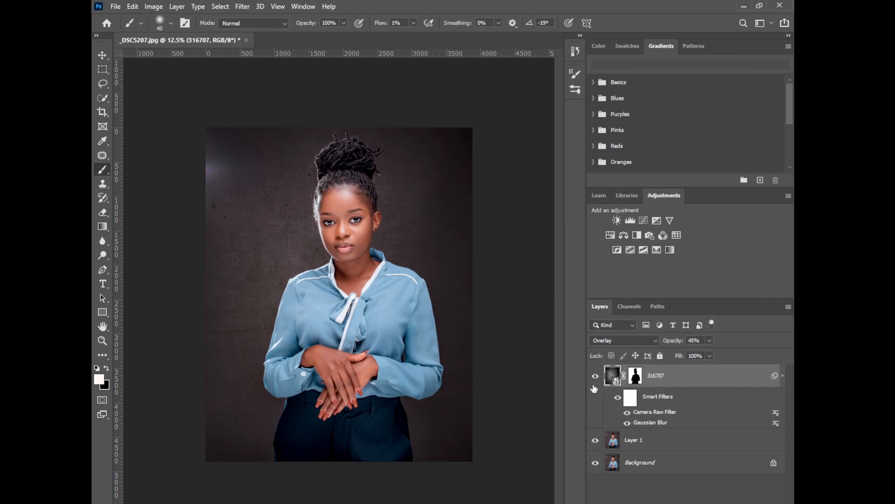
mouse_move(585, 291)
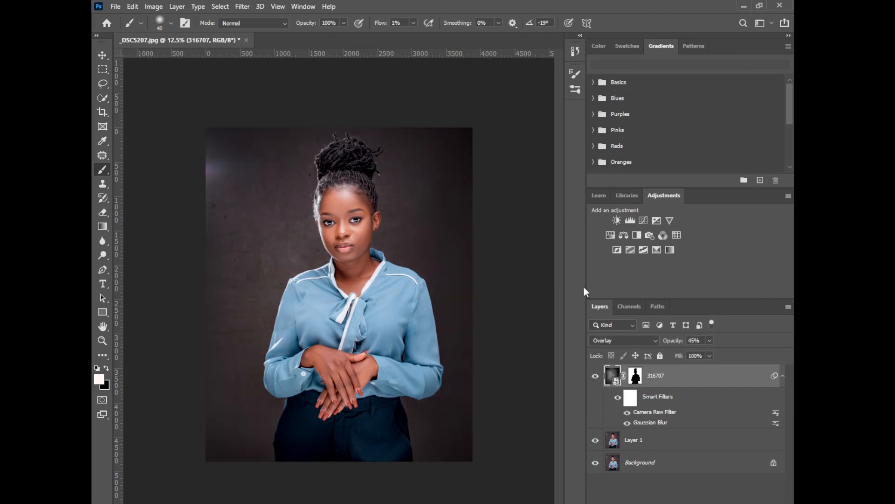
mouse_move(603, 321)
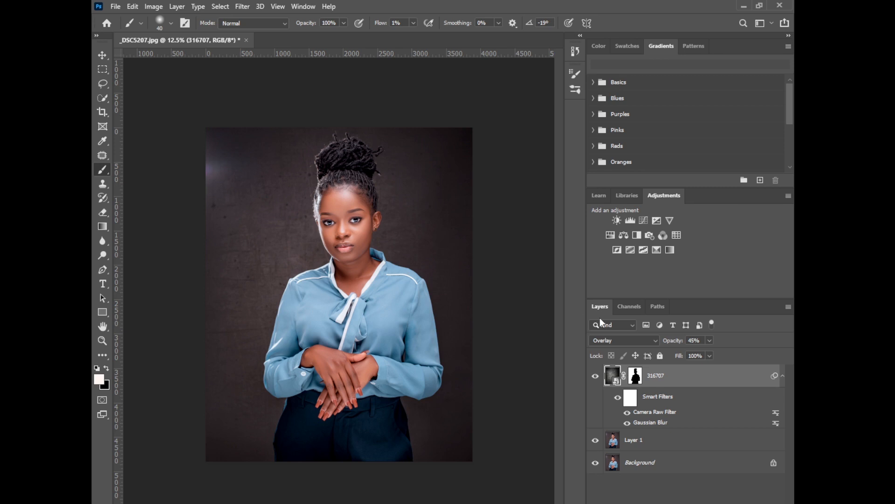
mouse_move(603, 392)
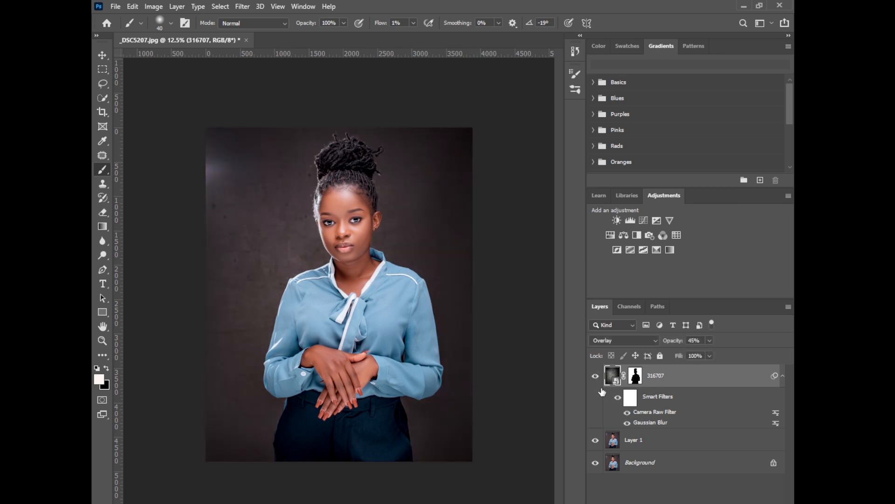
left_click(595, 375)
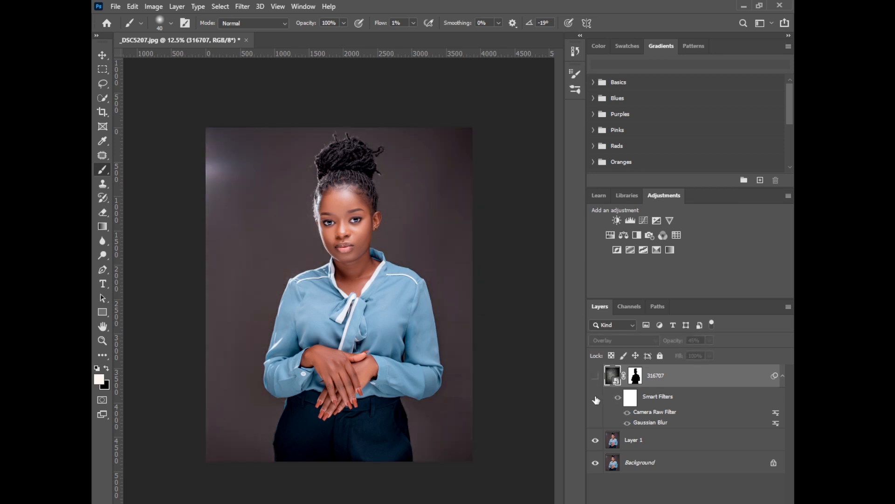
left_click(595, 375)
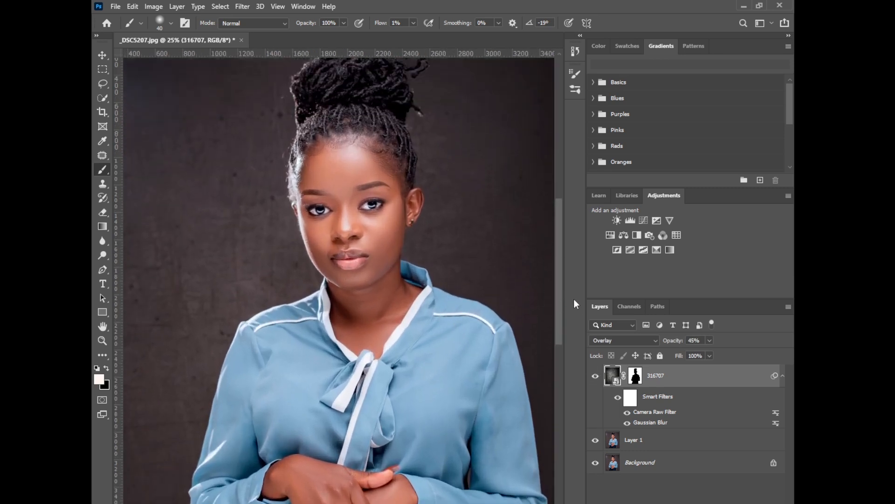
left_click(595, 376)
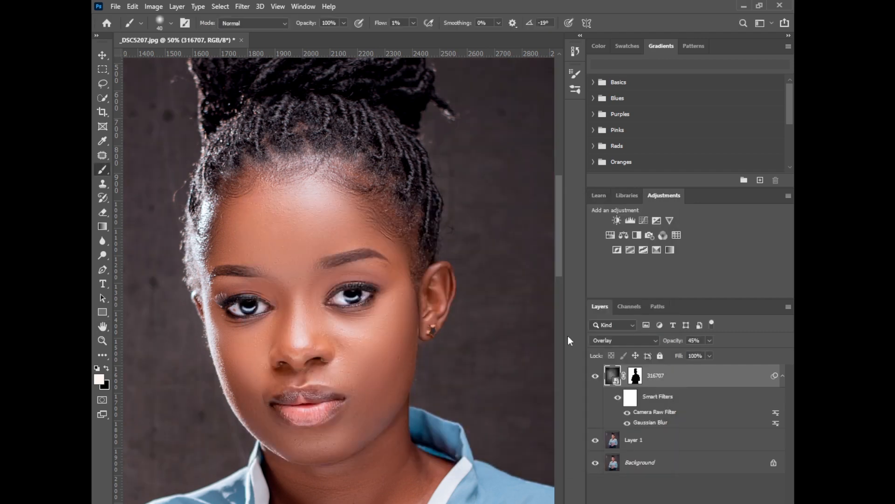
Step: Open _DSC2095 from the Desktop as a second document via File > Open
left_click(116, 6)
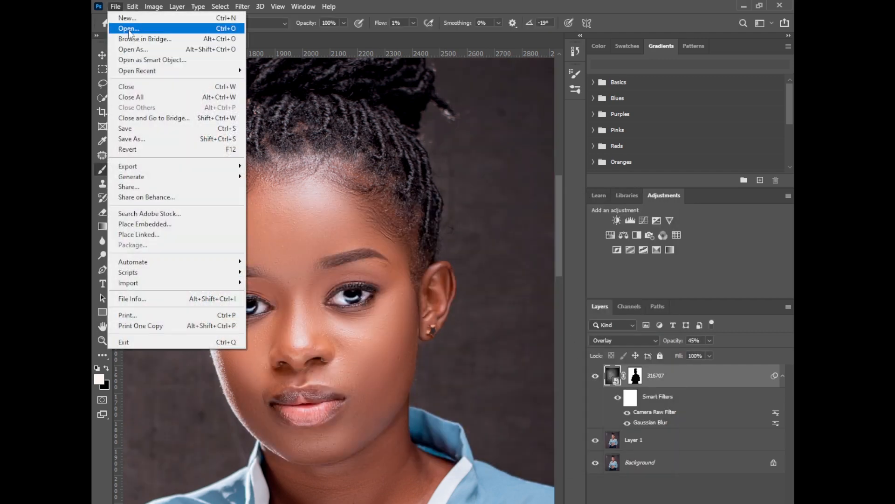
left_click(128, 28)
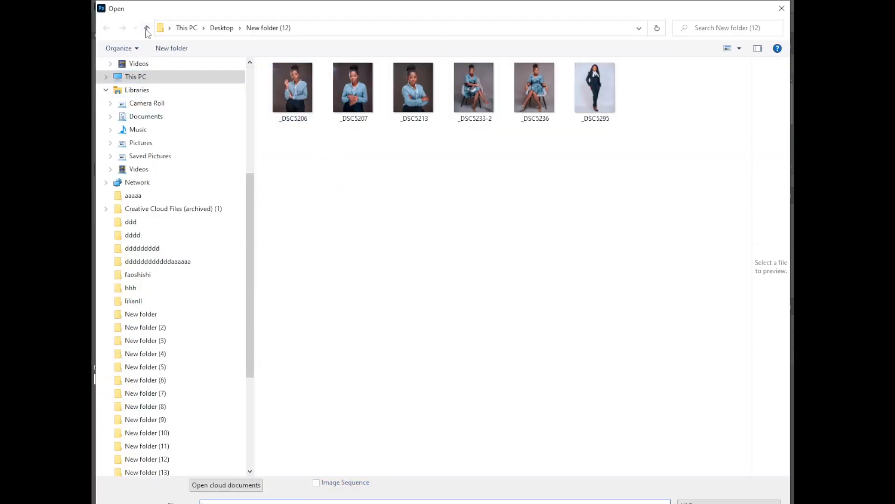
left_click(145, 28)
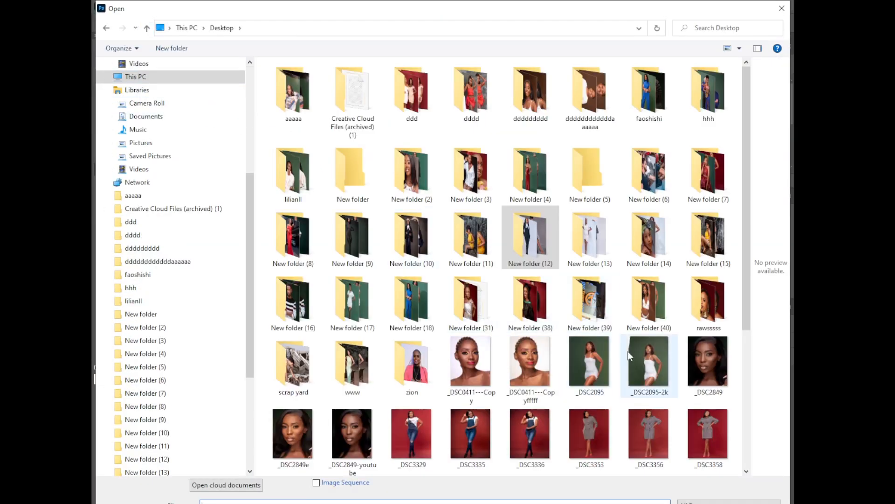
left_click(590, 365)
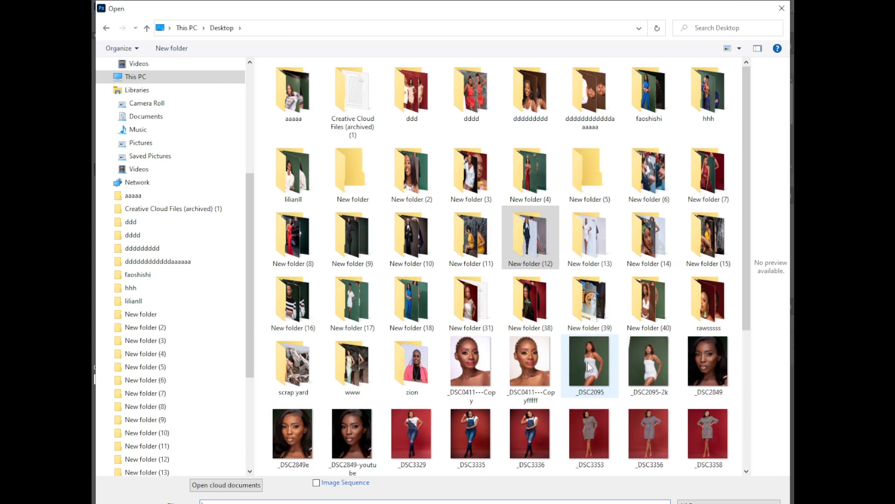
left_click(590, 363)
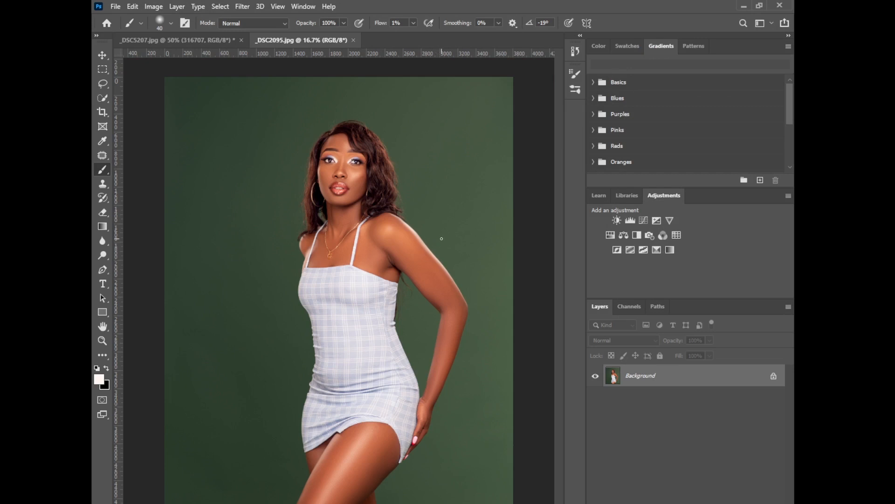
mouse_move(455, 239)
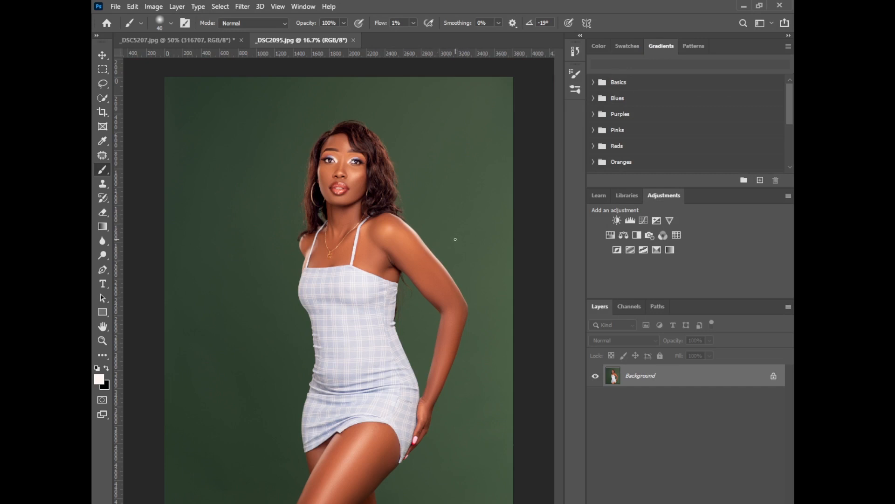
mouse_move(440, 177)
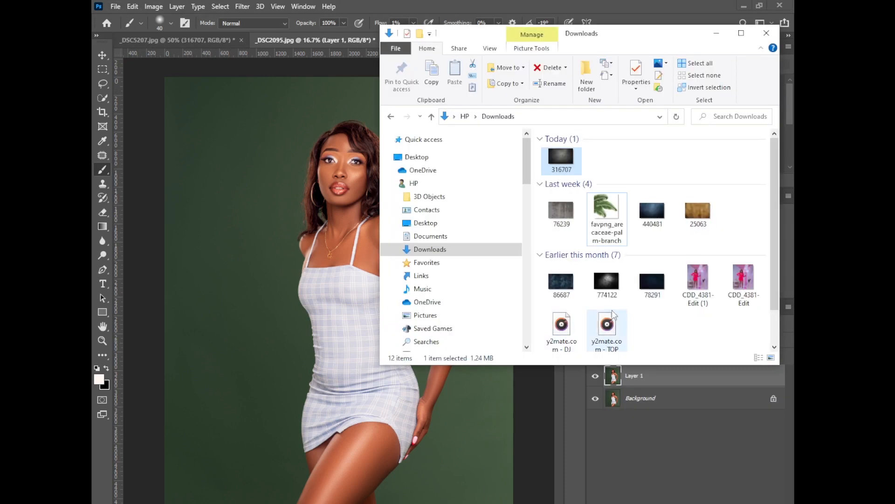
Step: Drop the dark-blue grunge texture 86687 onto the _DSC2095 portrait
left_click(560, 281)
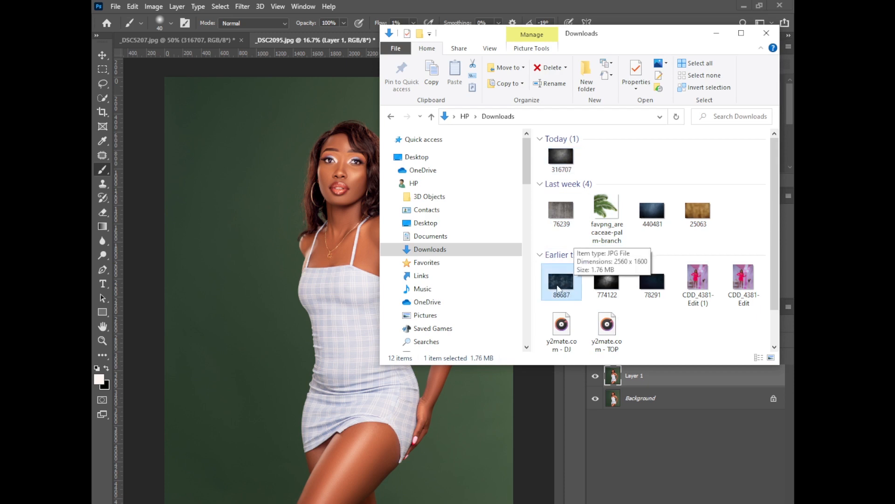
mouse_move(311, 318)
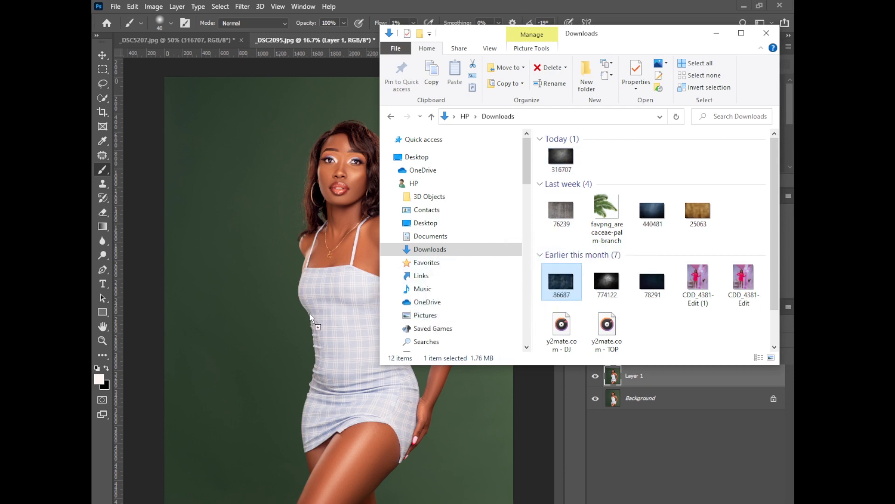
left_click(767, 34)
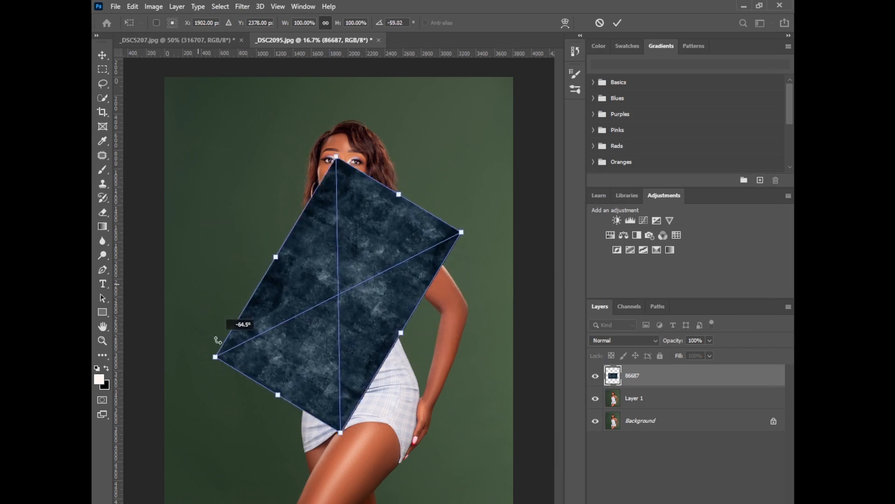
Step: Rotate texture 86687 upright and stretch it across the full canvas width
left_click_drag(216, 339, 265, 365)
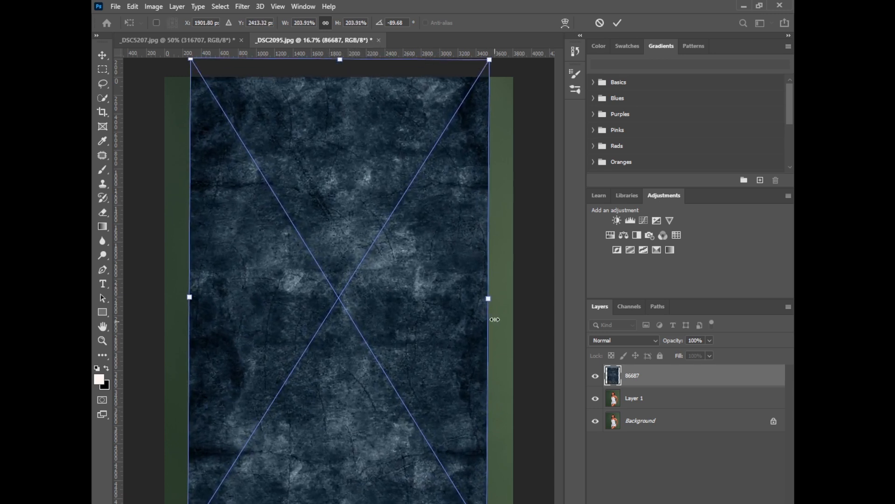
left_click_drag(488, 298, 525, 298)
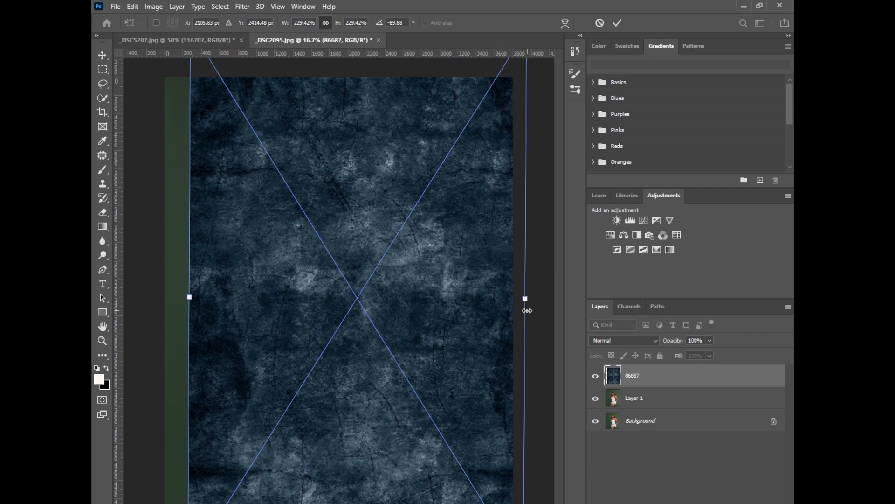
left_click_drag(189, 297, 152, 297)
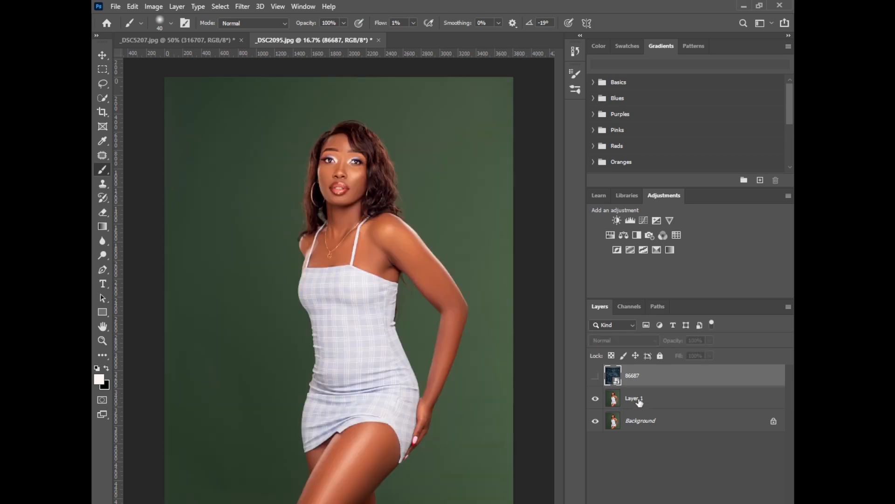
Step: Add a layer mask to the 86687 texture layer hiding it over the model
left_click(638, 398)
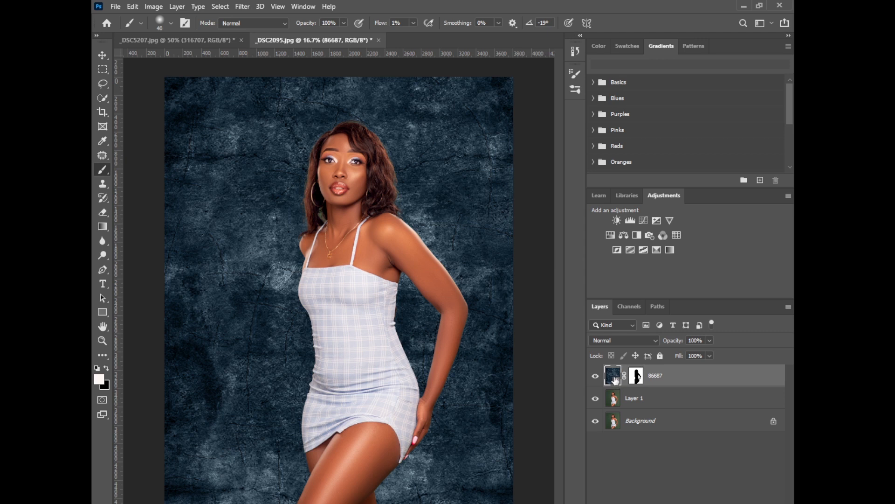
mouse_move(534, 153)
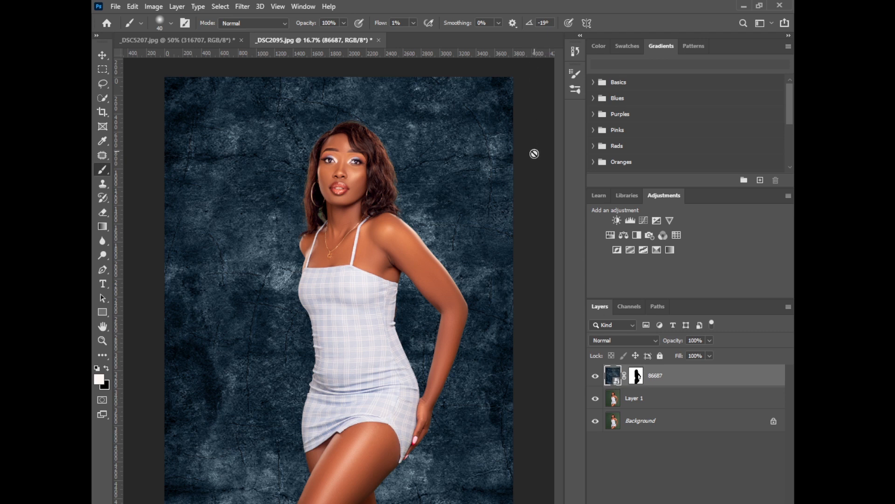
Step: Set the masked blue texture layer's blend mode to Overlay
left_click(622, 339)
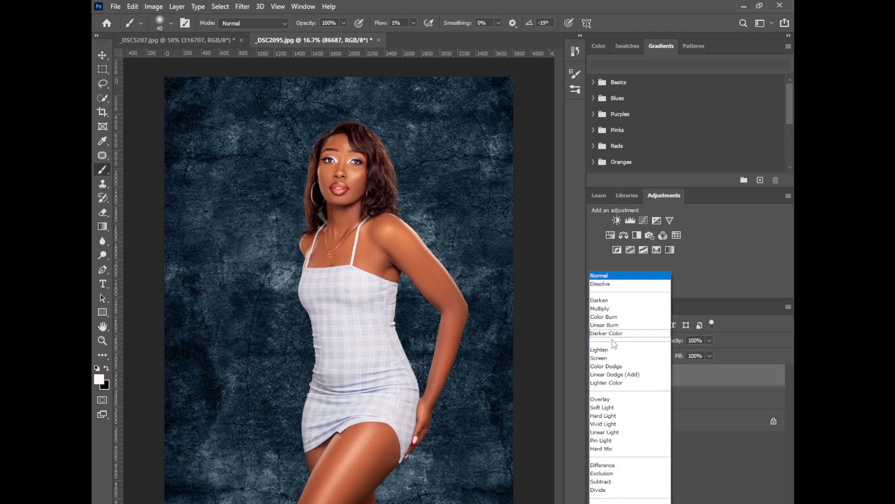
left_click(607, 333)
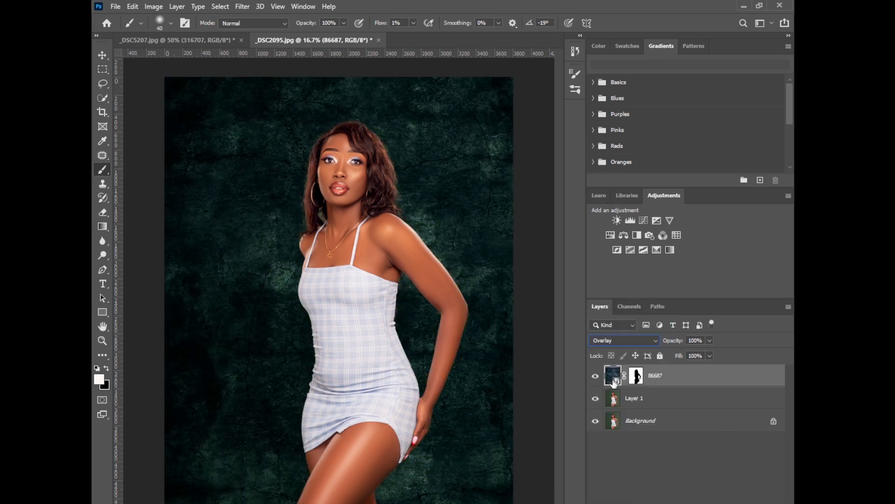
mouse_move(435, 216)
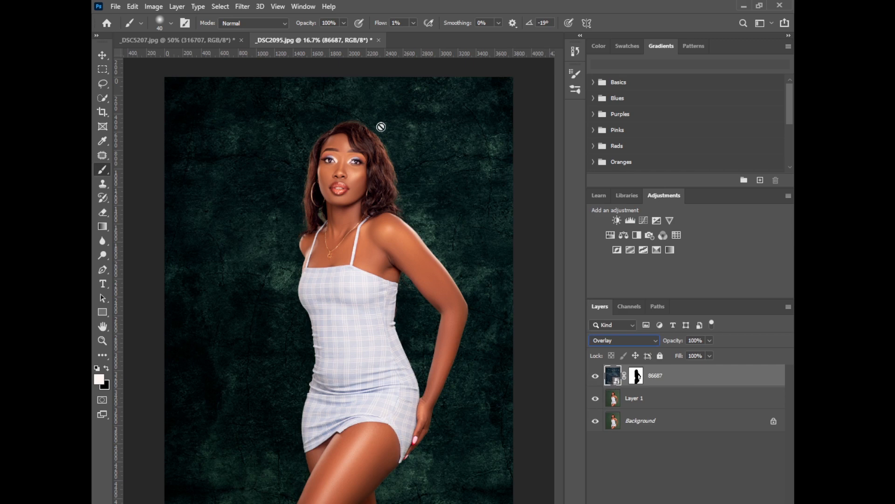
left_click(242, 5)
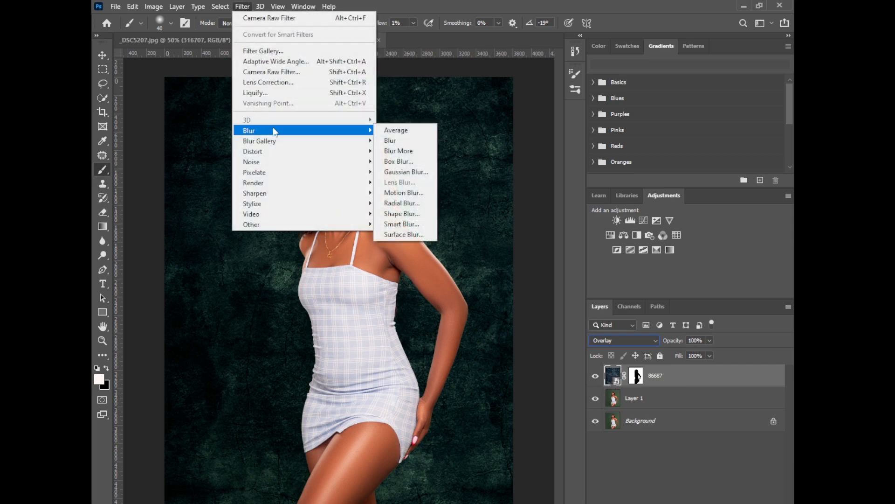
Step: Apply a Gaussian Blur of 7.4 pixels to the texture layer
left_click(406, 172)
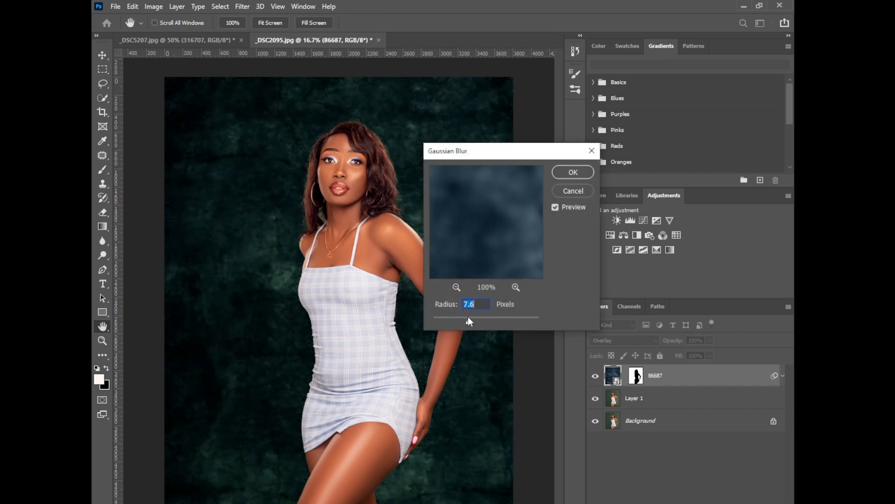
left_click_drag(474, 317, 469, 317)
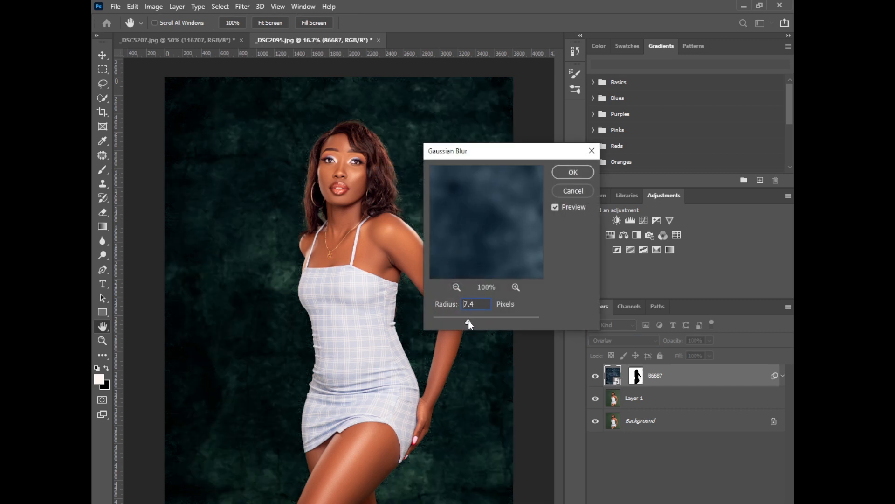
left_click(573, 171)
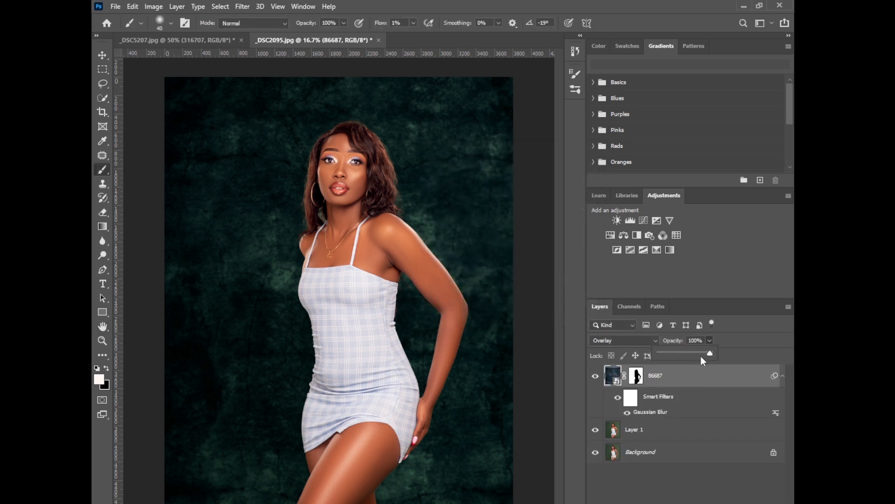
Step: Lower the texture layer's opacity to 37%
left_click_drag(710, 353, 685, 353)
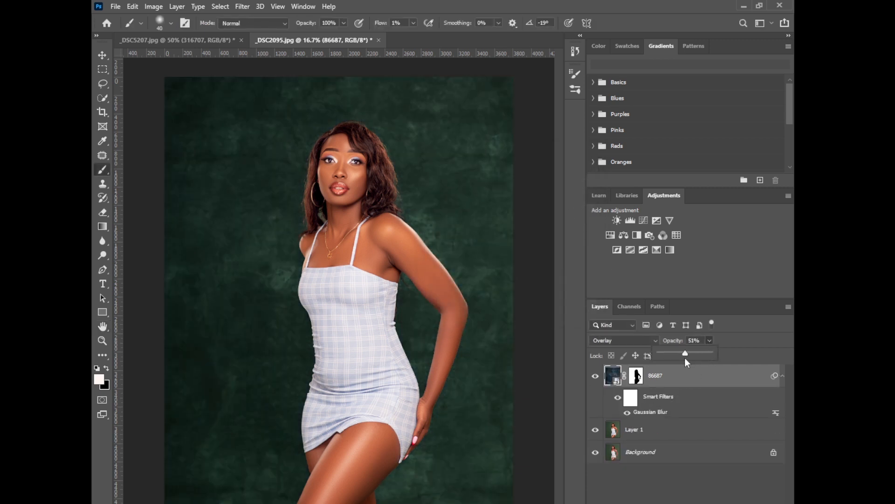
left_click_drag(684, 353, 678, 352)
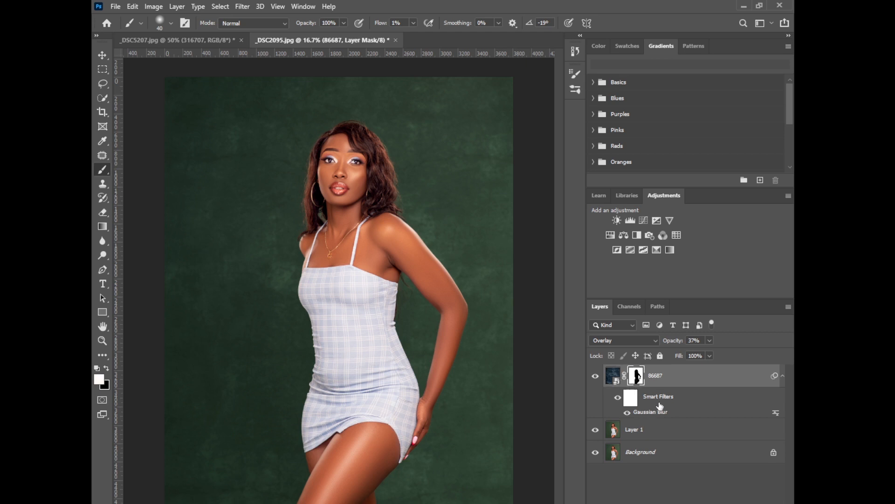
mouse_move(633, 423)
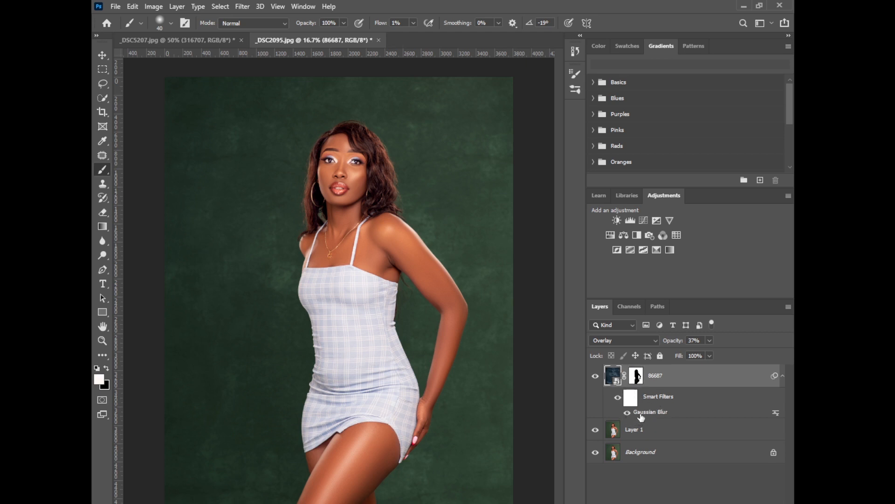
Step: Re-tune the texture's Gaussian Blur smart filter to a 9.2-pixel radius
double_click(649, 412)
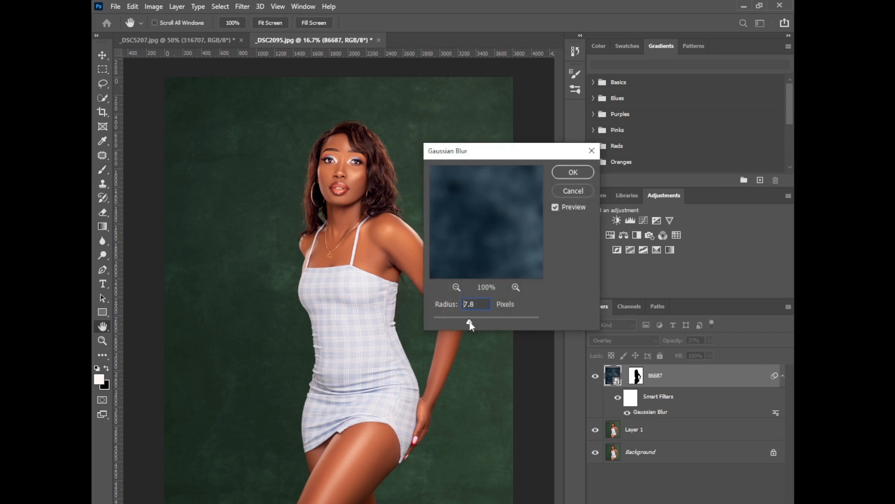
left_click_drag(469, 317, 478, 321)
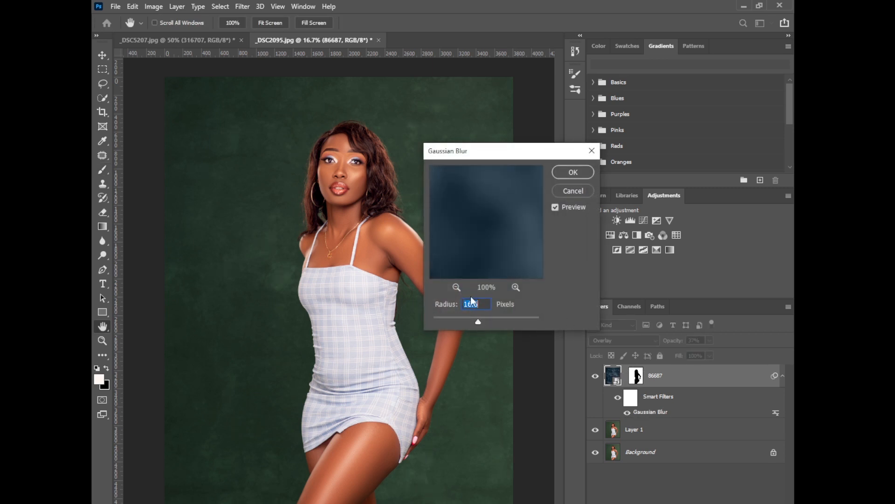
left_click_drag(478, 321, 478, 325)
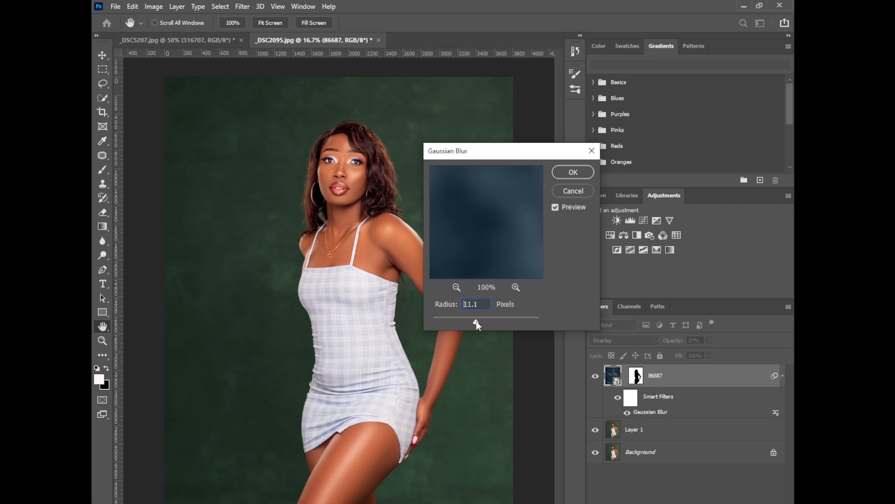
left_click_drag(477, 324, 472, 322)
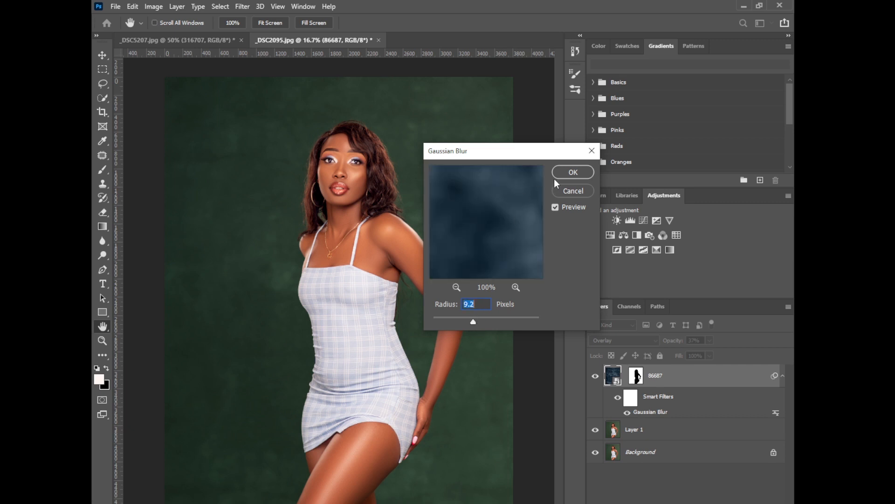
left_click(572, 172)
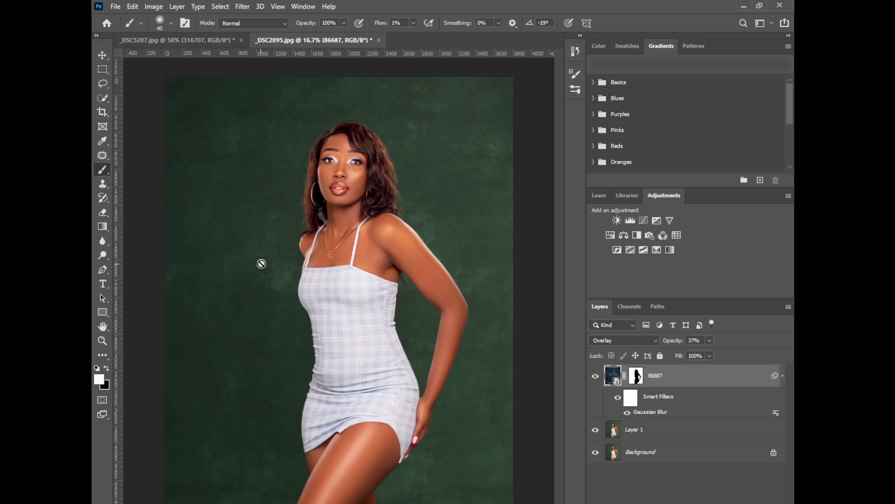
mouse_move(414, 346)
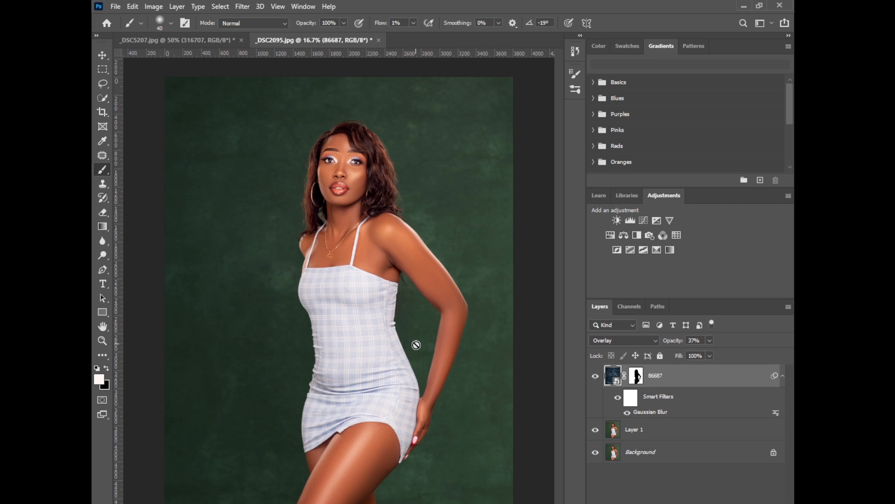
mouse_move(584, 381)
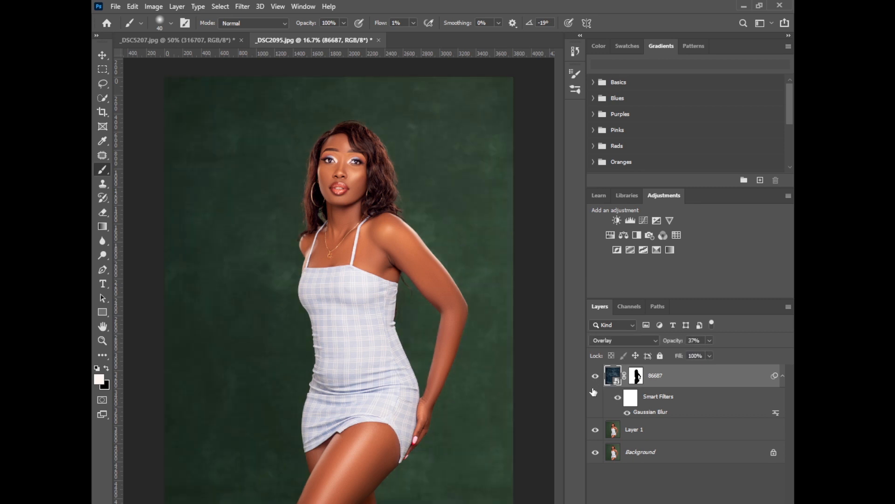
mouse_move(579, 374)
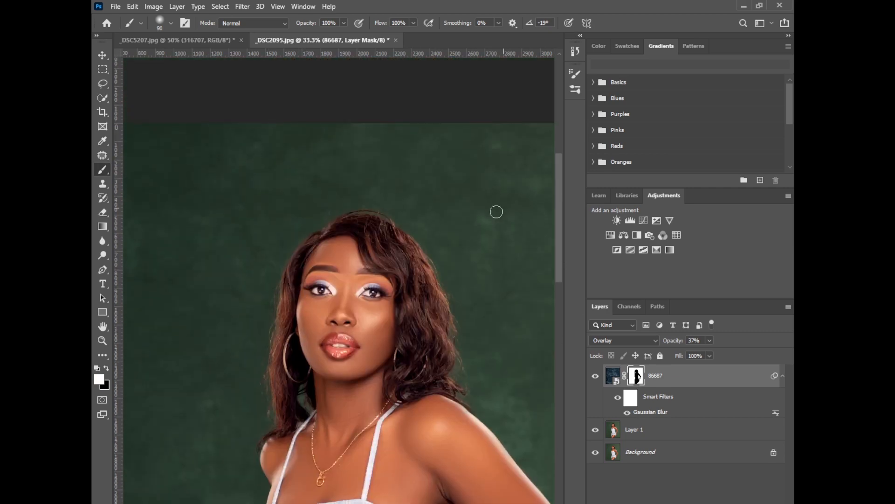
mouse_move(429, 270)
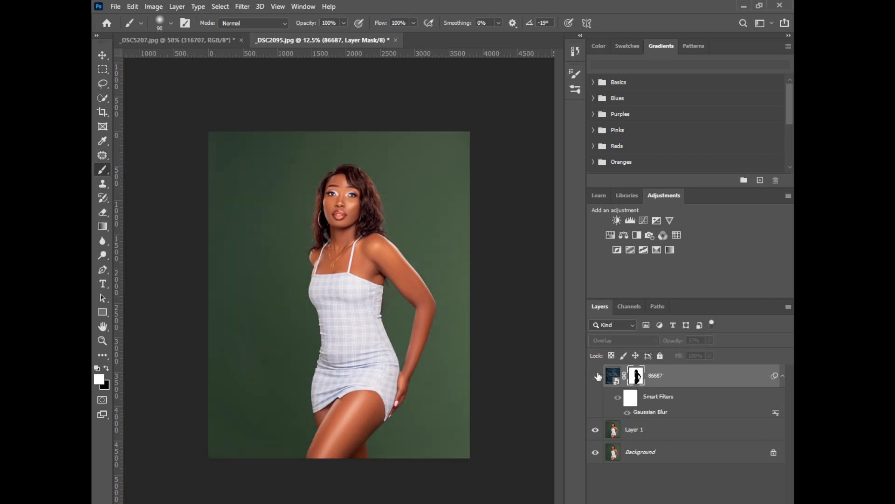
Step: Raise the blue texture overlay's opacity to 80%
left_click_drag(708, 353, 734, 353)
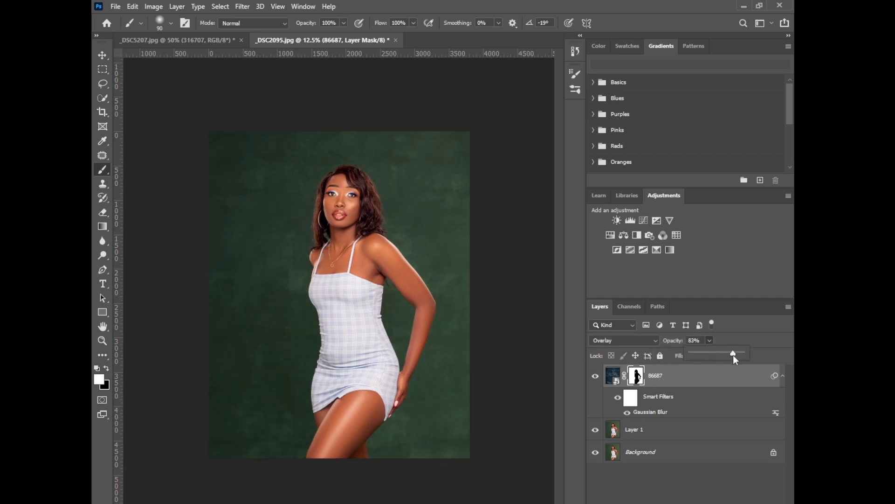
left_click_drag(733, 352, 734, 352)
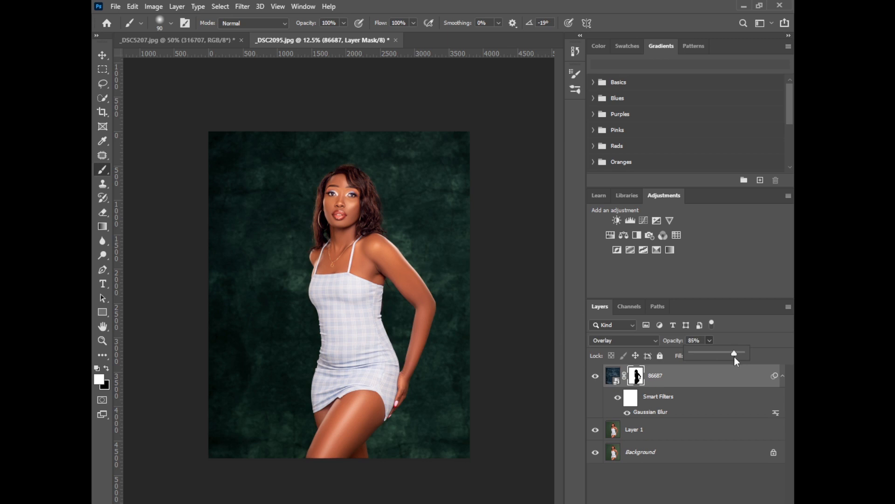
left_click_drag(734, 353, 731, 353)
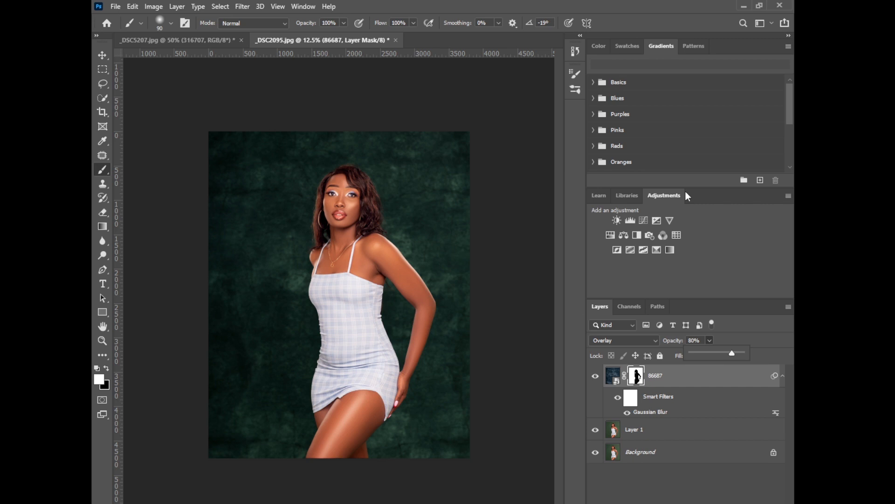
left_click(595, 375)
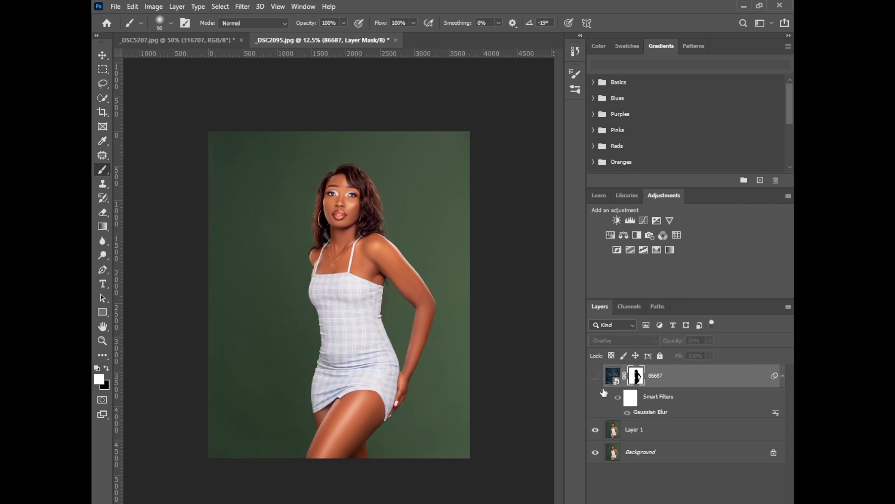